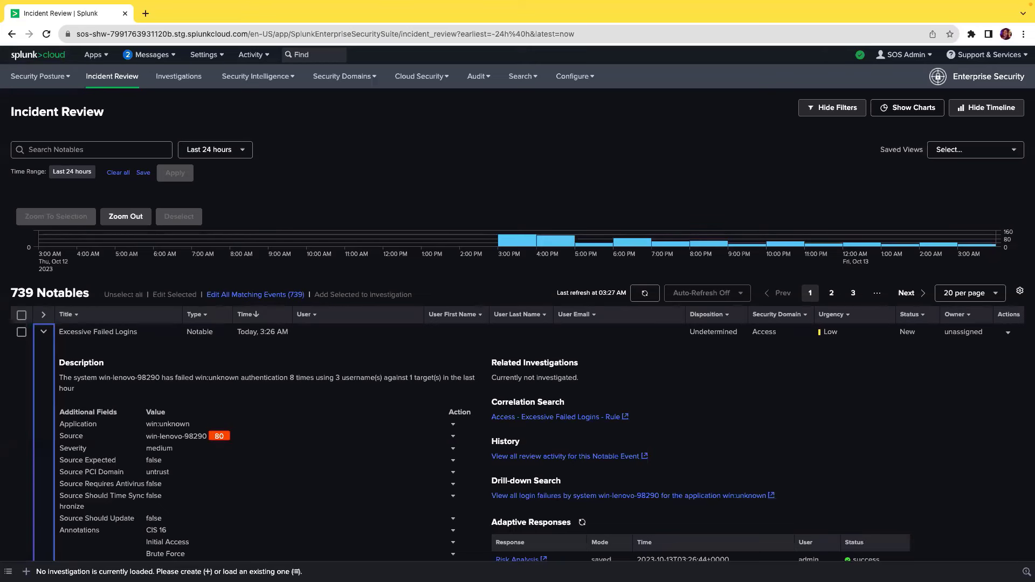
pyautogui.moveTo(14, 158)
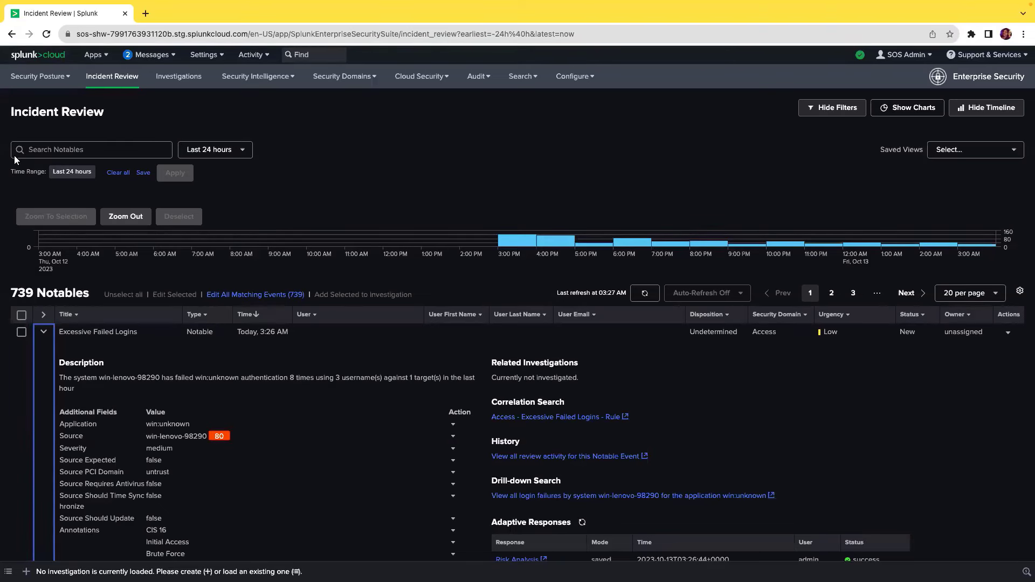
# Open the Access - Excessive Failed Logins - Rule for editing and scroll to its Notable drill-down searches
pyautogui.scroll(-3)
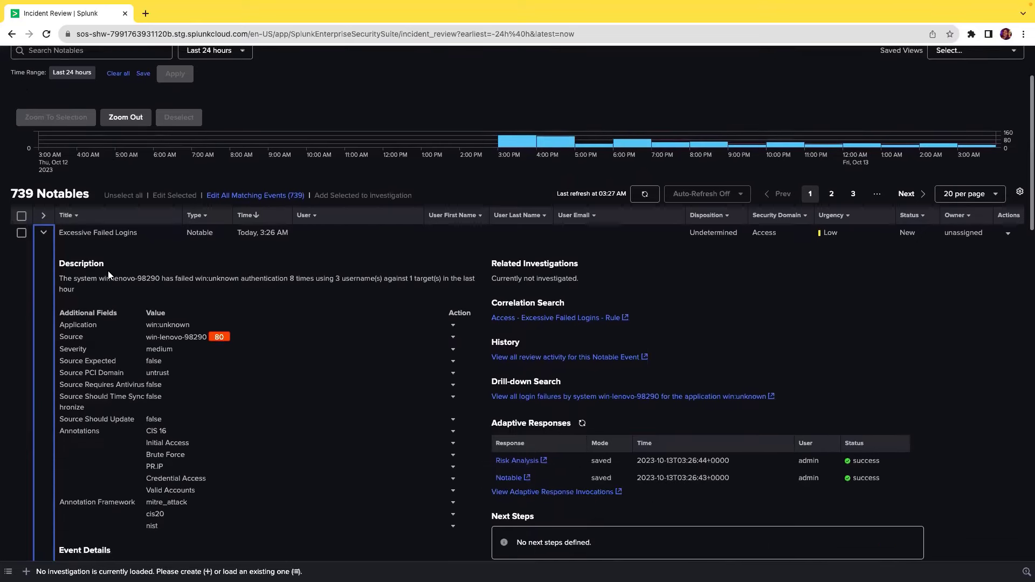
pyautogui.scroll(-3)
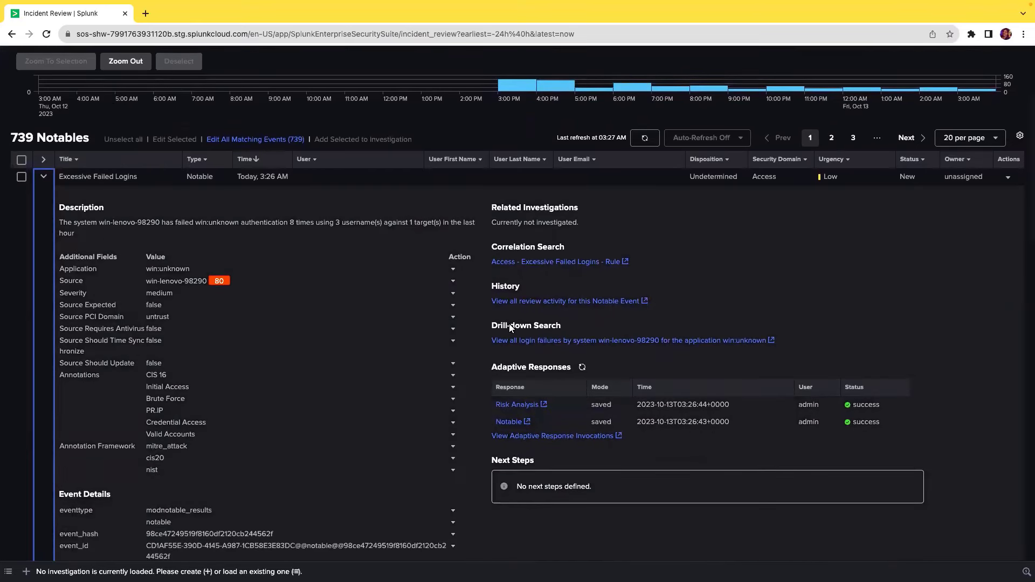
pyautogui.moveTo(519, 334)
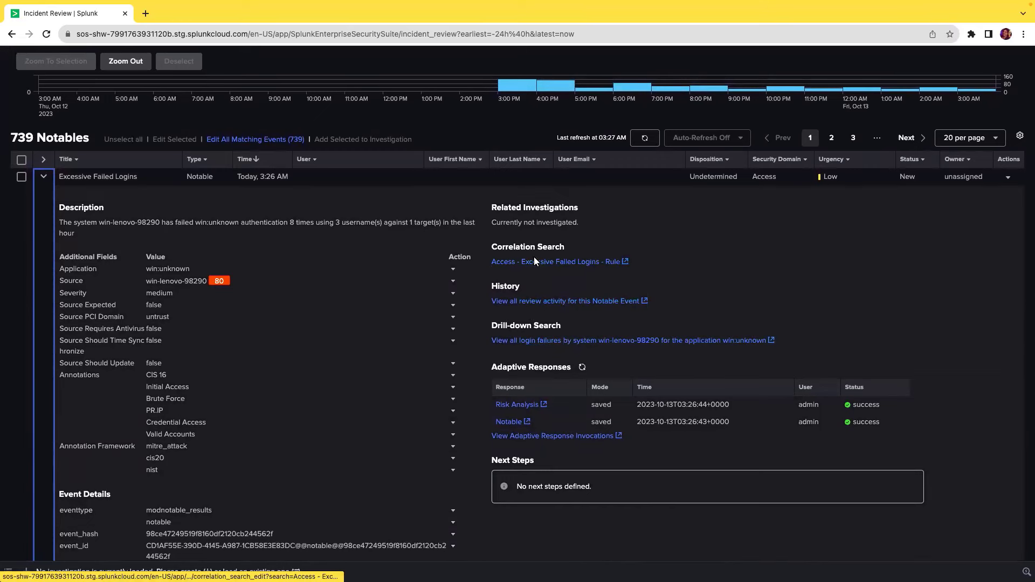
pyautogui.click(555, 261)
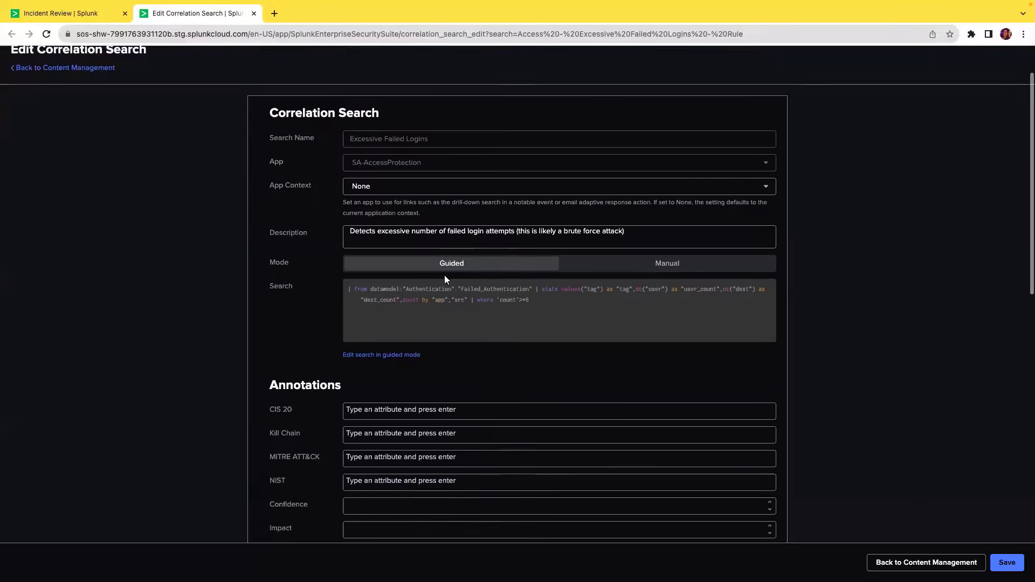
pyautogui.scroll(-3)
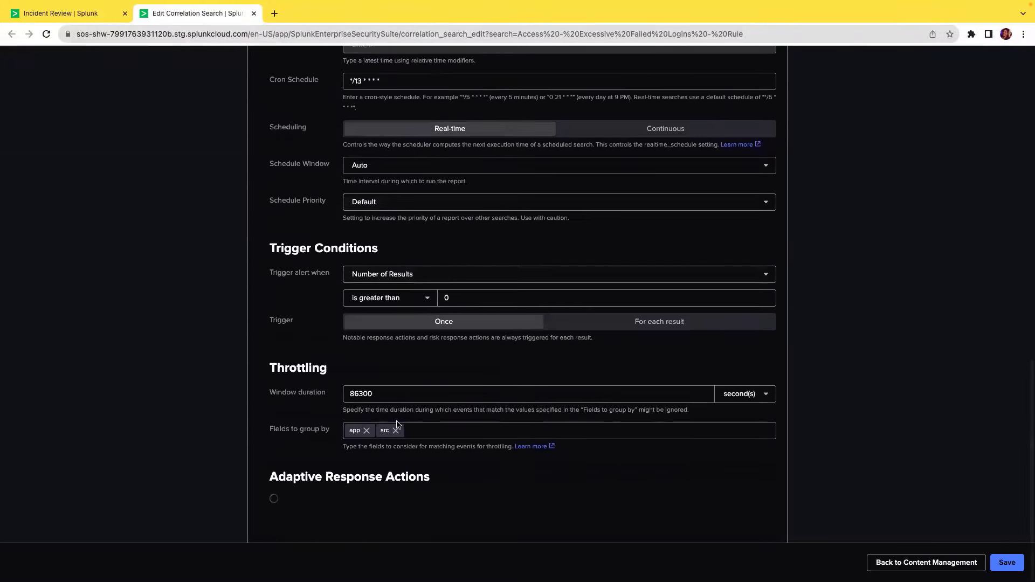
pyautogui.scroll(-3)
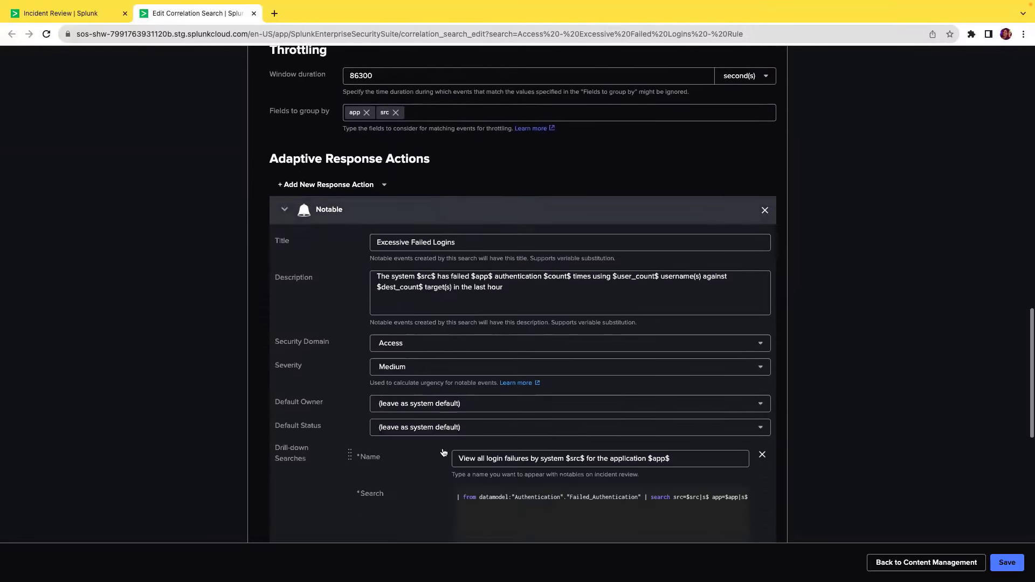
pyautogui.scroll(-3)
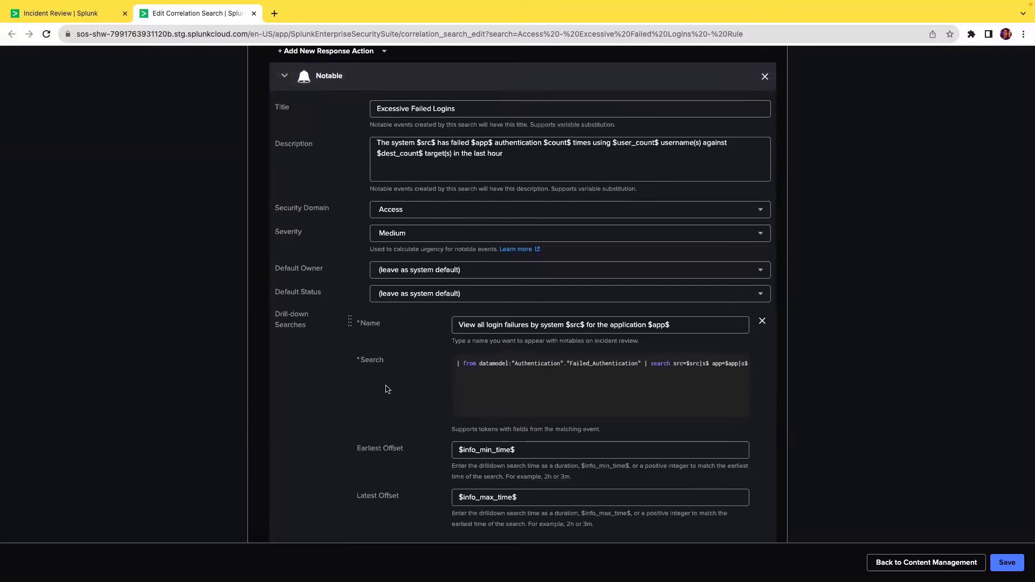
pyautogui.scroll(-3)
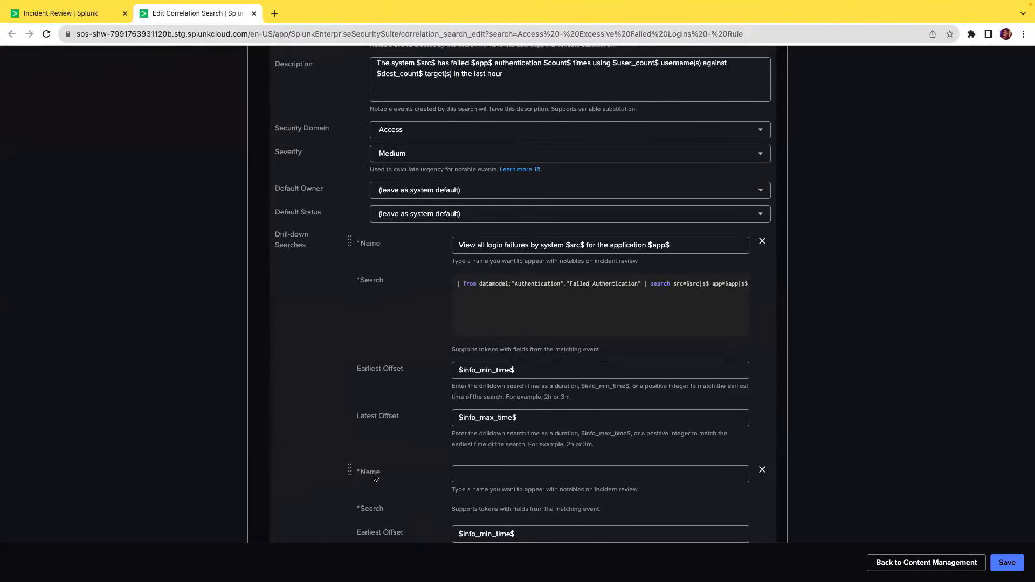
# Fill the new drill-down with name 'test 123' and search 'index=test'
pyautogui.click(600, 473)
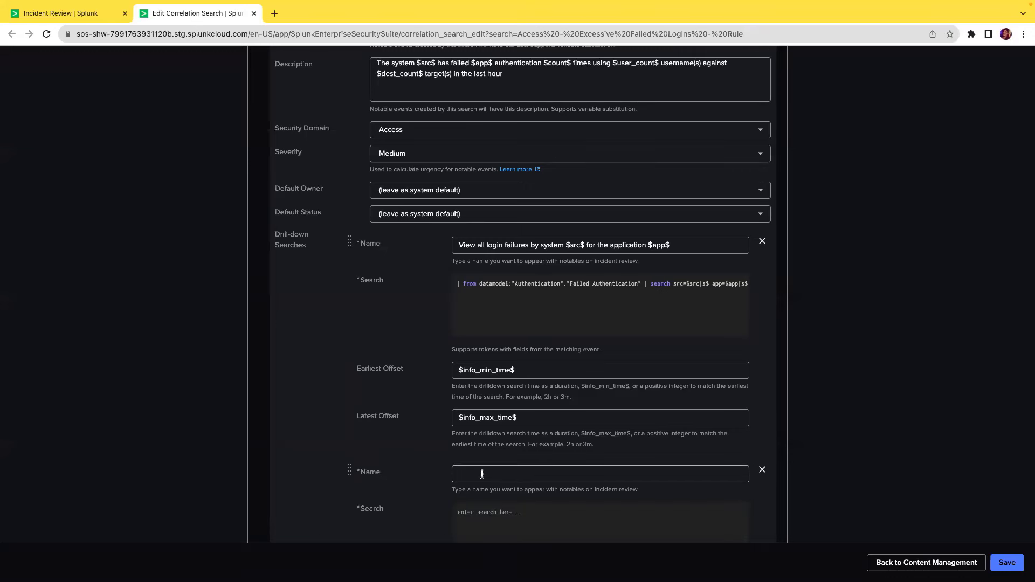
pyautogui.click(600, 474)
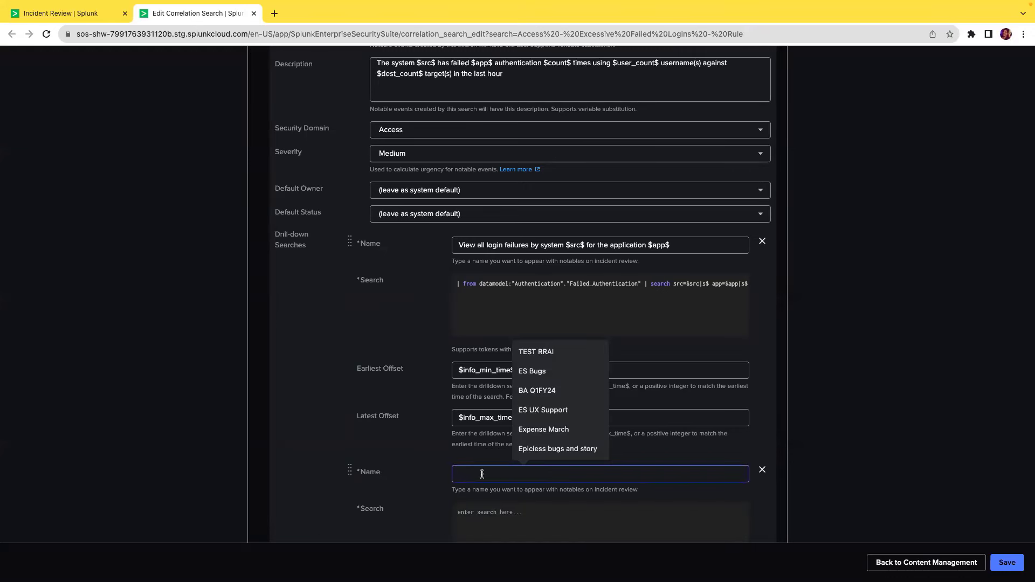
pyautogui.write('test 123')
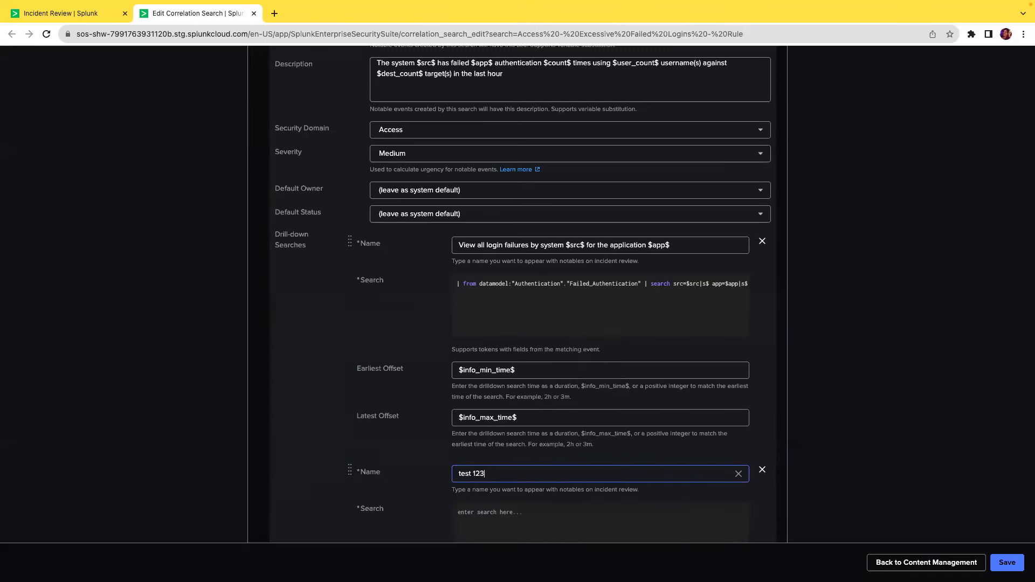
pyautogui.click(495, 512)
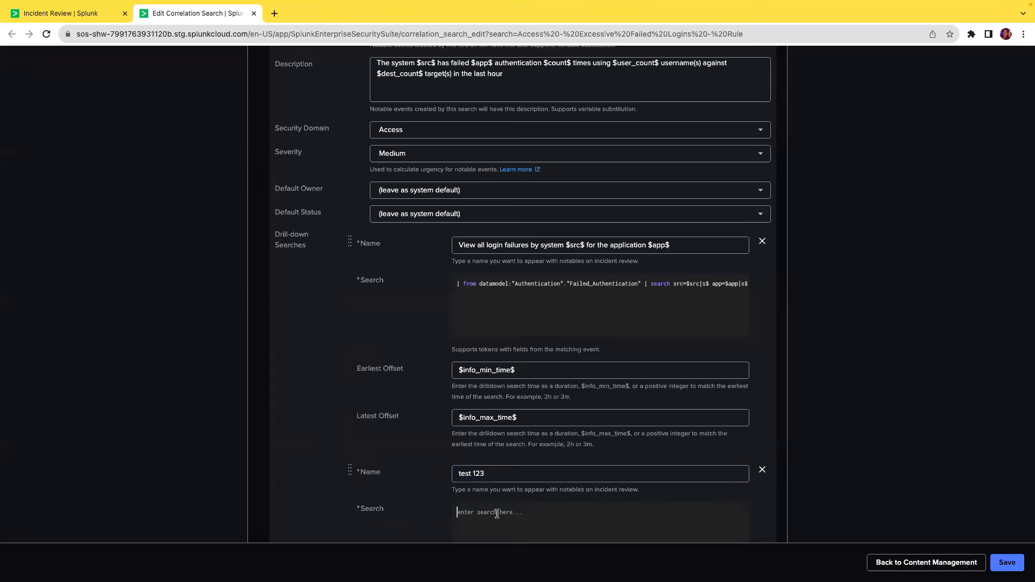
pyautogui.write('index=')
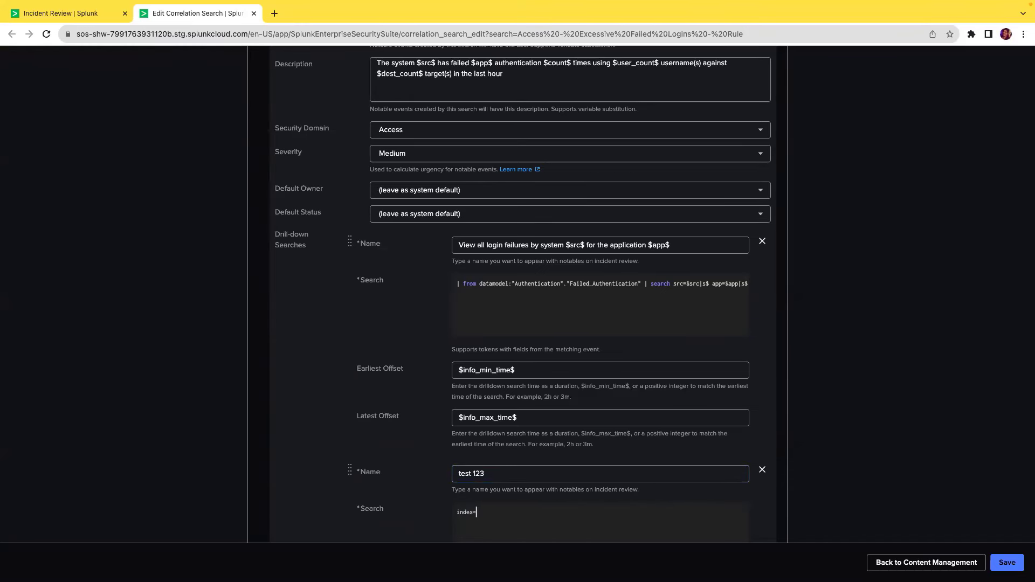
pyautogui.write('test')
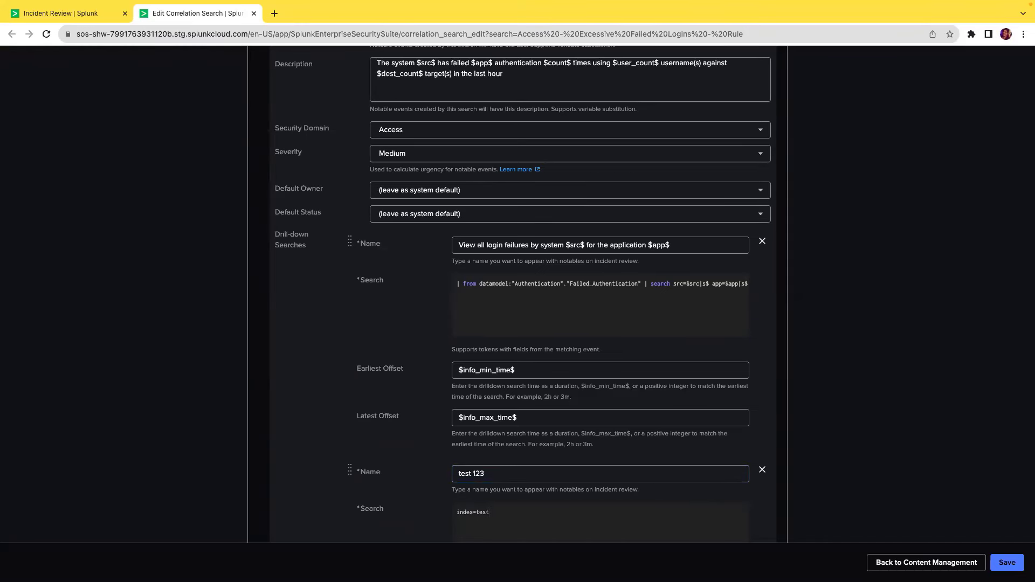
pyautogui.scroll(-3)
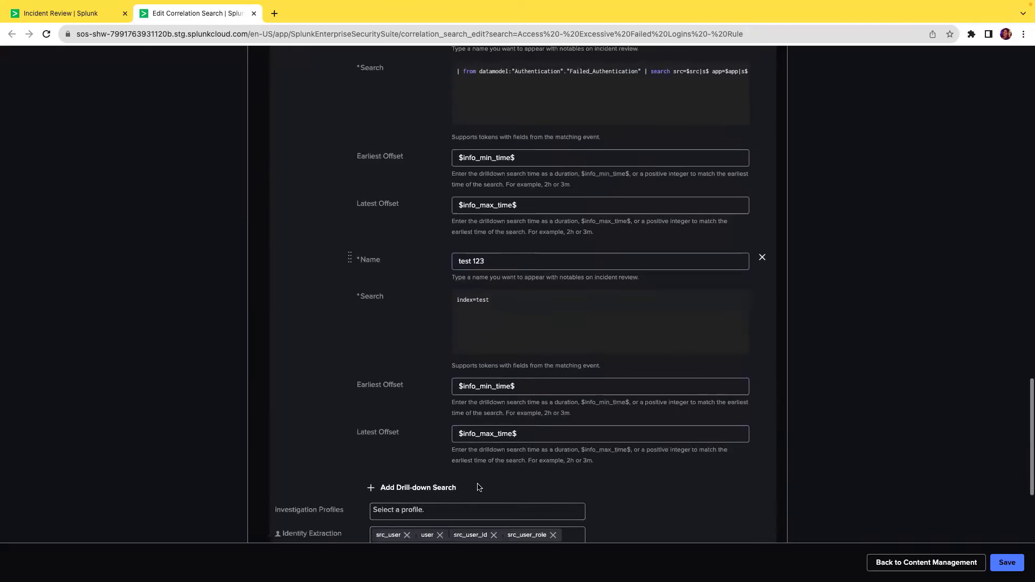
# Add a second drill-down named 'test 234' searching the internal index
pyautogui.click(413, 487)
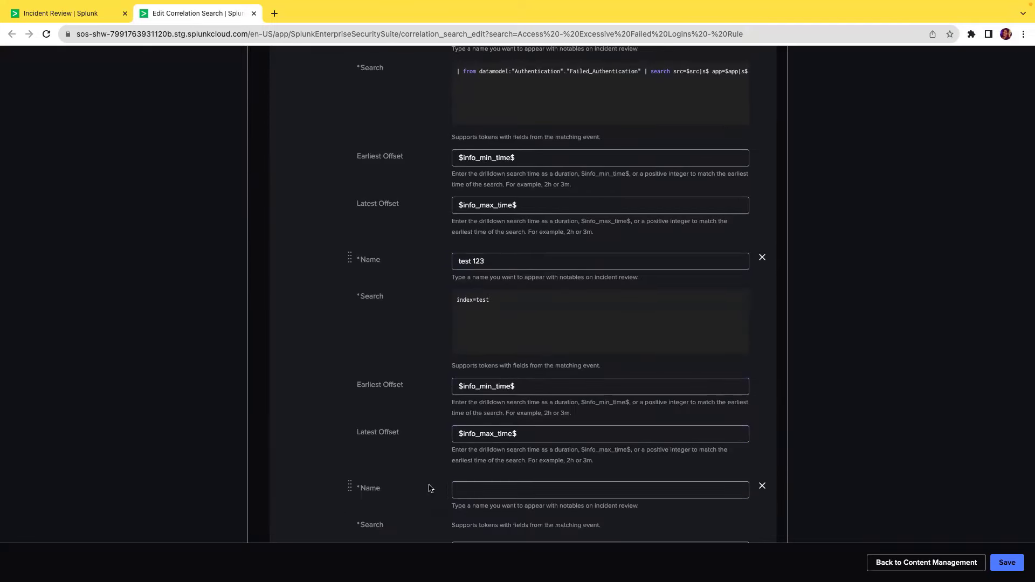
pyautogui.write('test 234')
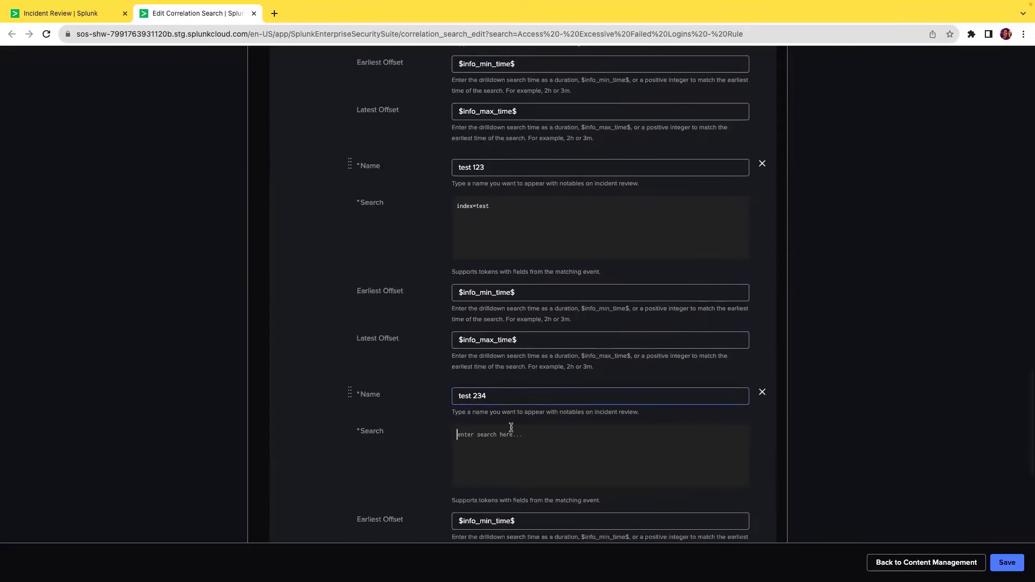
pyautogui.write('index-_inet')
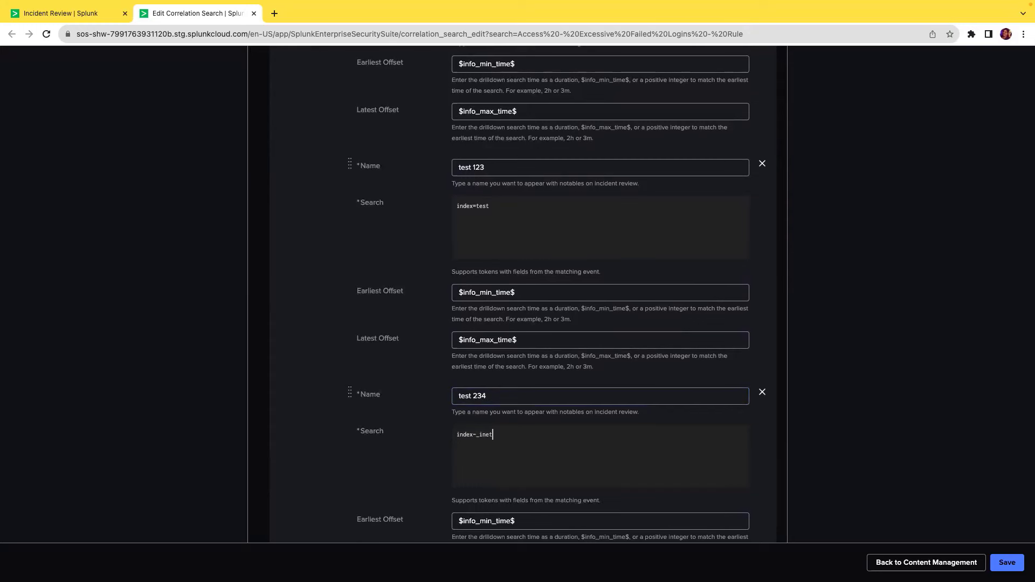
pyautogui.write('rnal')
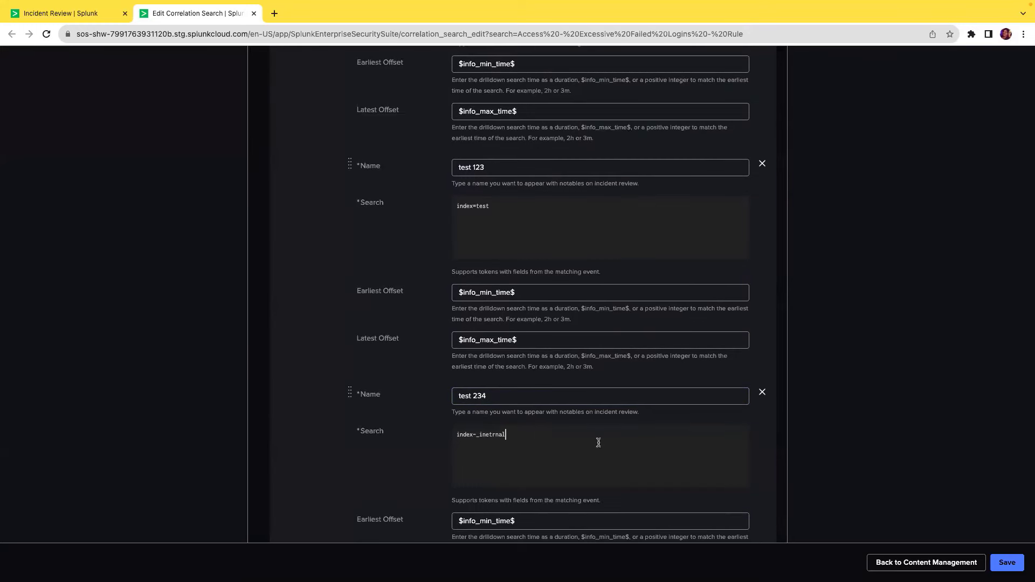
pyautogui.scroll(-3)
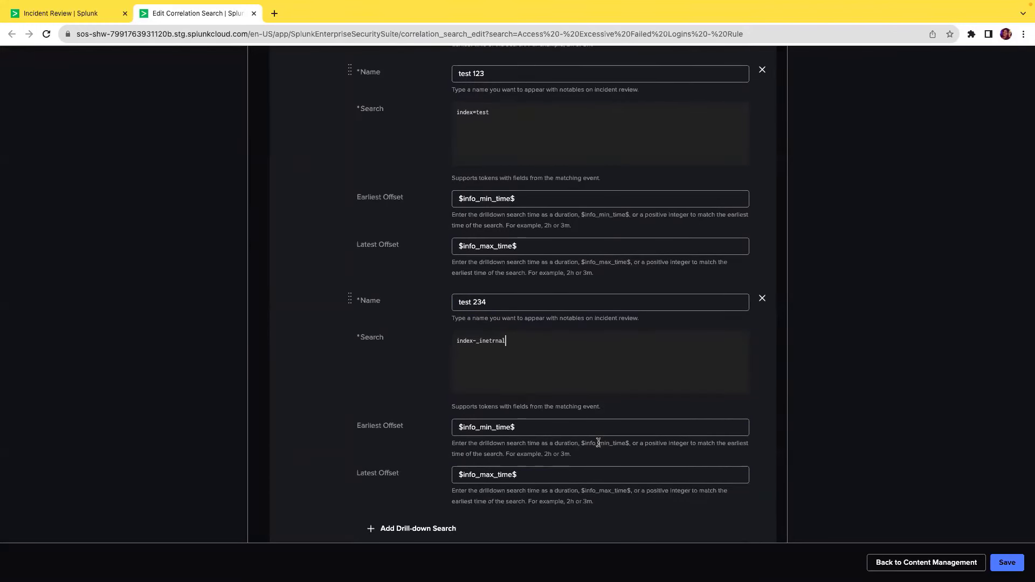
pyautogui.moveTo(758, 266)
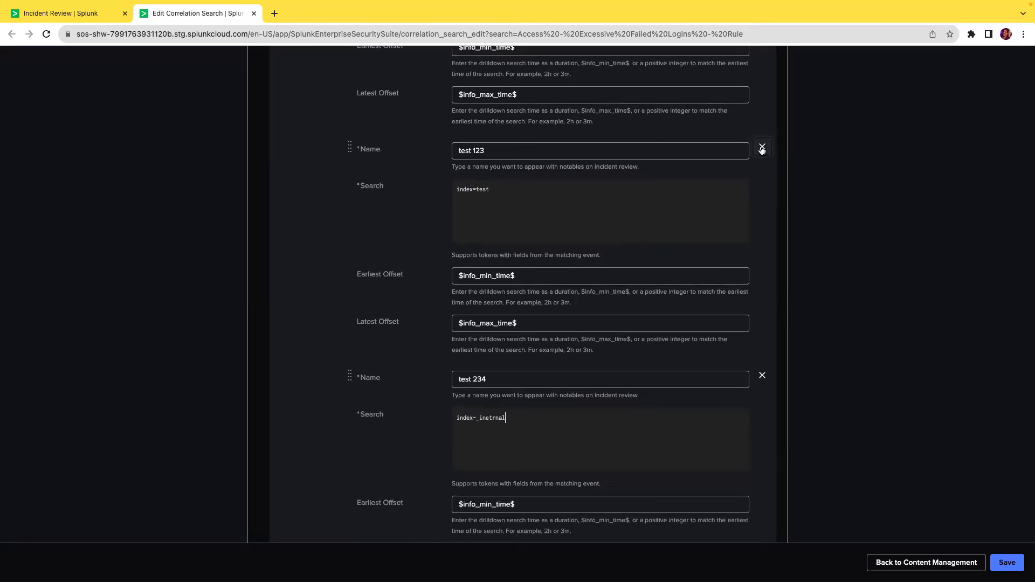
pyautogui.moveTo(839, 320)
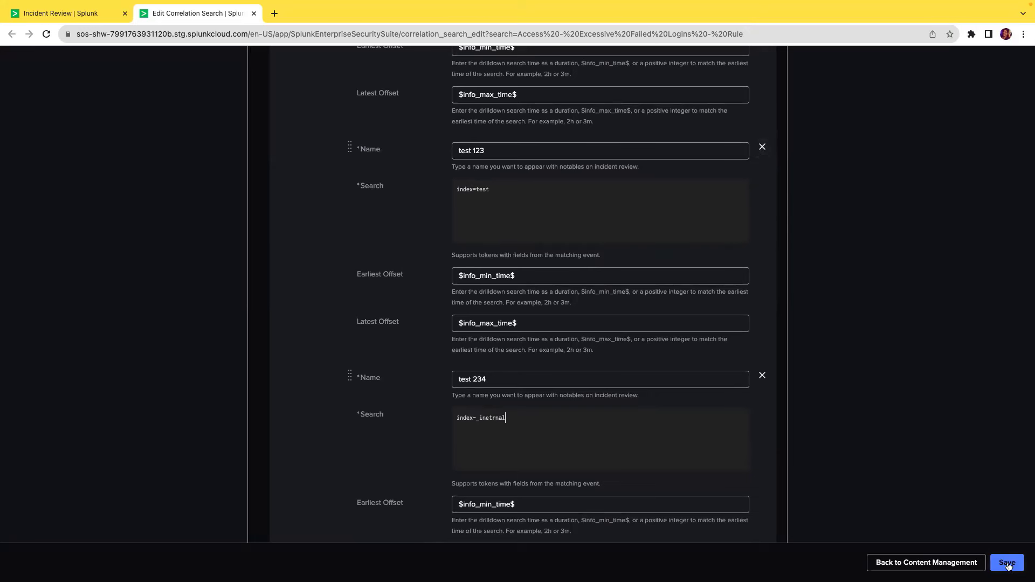
# Save the correlation search, dismiss the Success dialog and return to Incident Review
pyautogui.click(1005, 562)
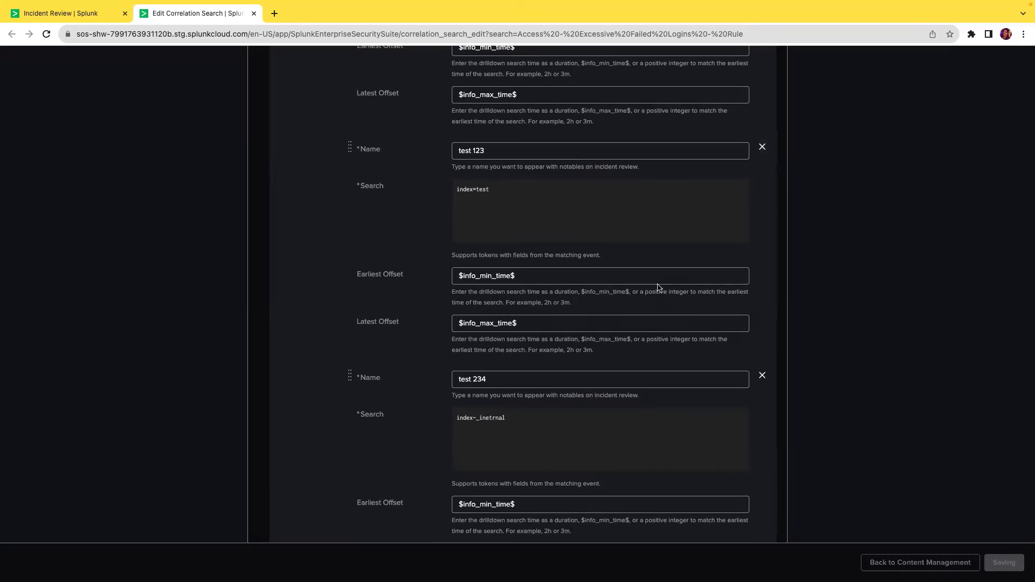
pyautogui.click(1004, 562)
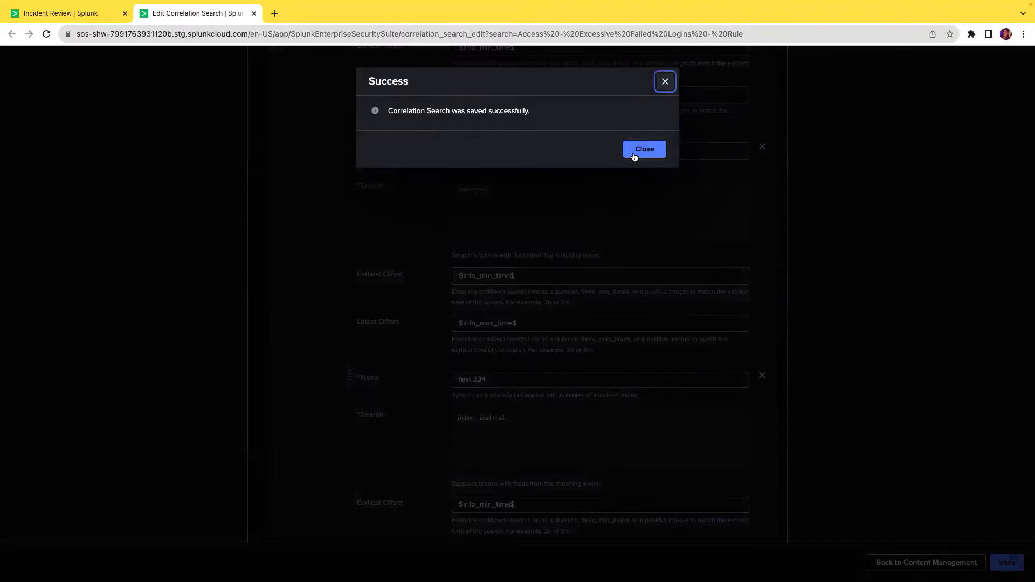
pyautogui.click(642, 149)
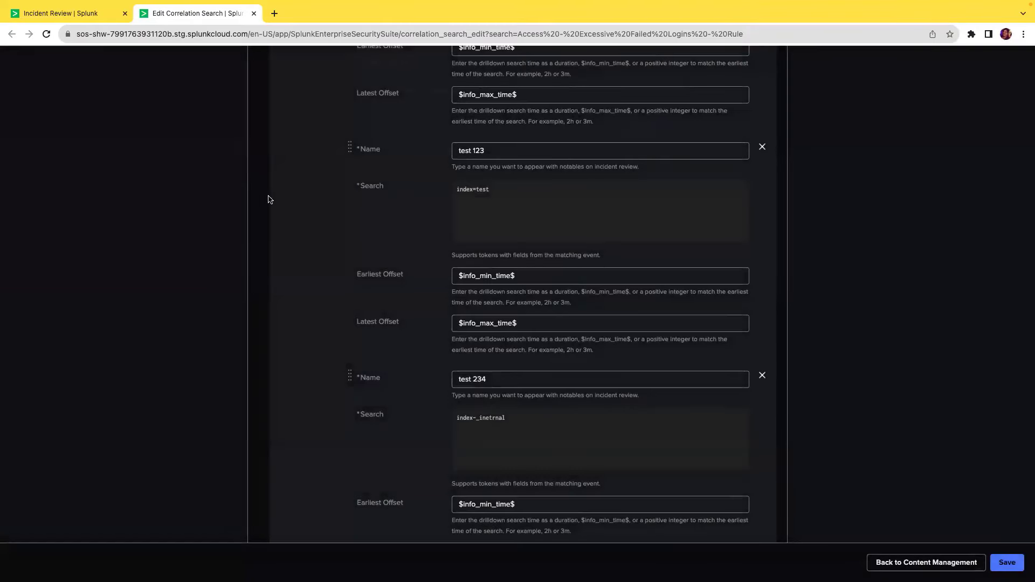
pyautogui.click(59, 13)
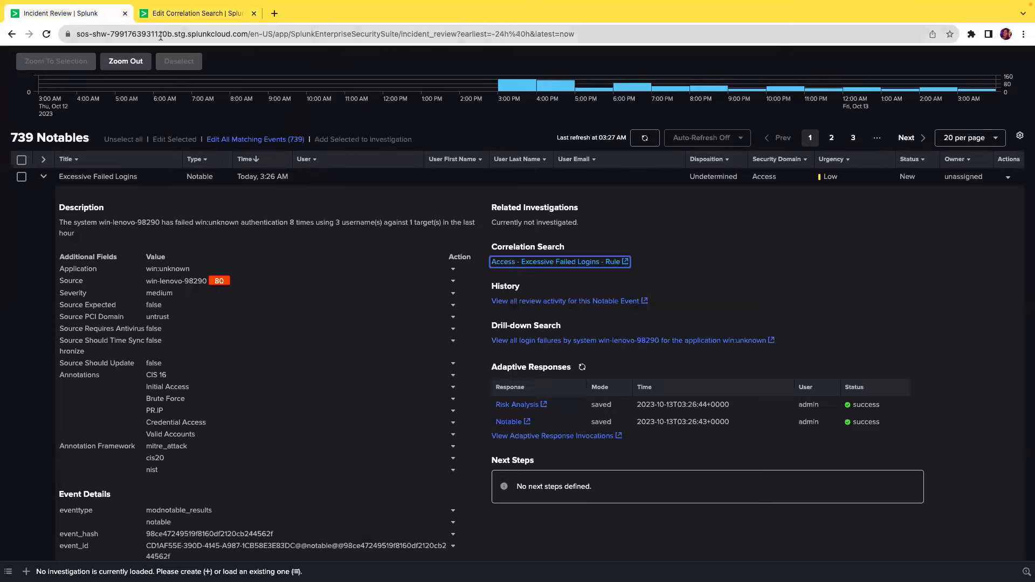
# Reload Incident Review so the notable lists the test 123 and test 234 drill-downs
pyautogui.click(557, 261)
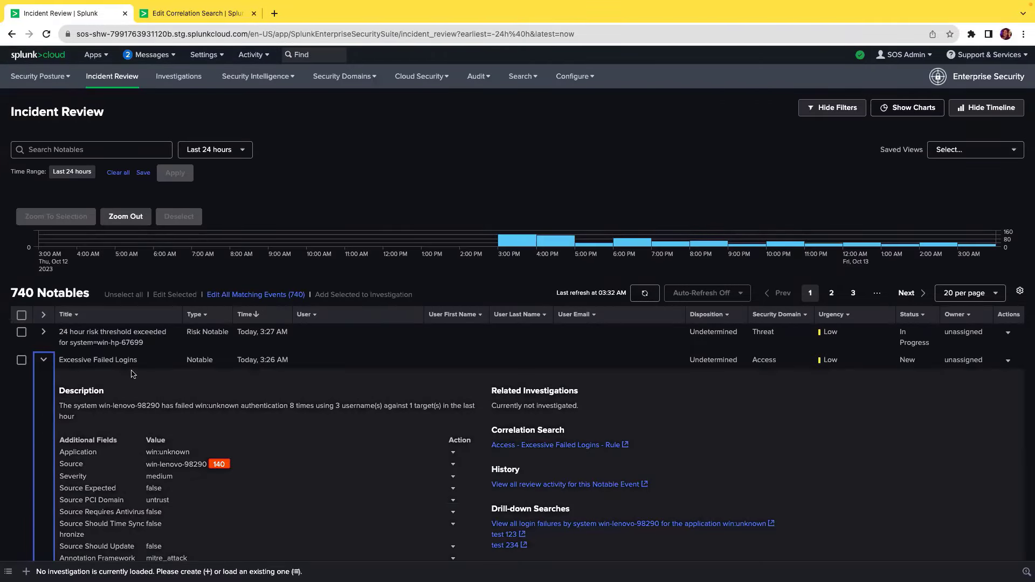
pyautogui.scroll(-3)
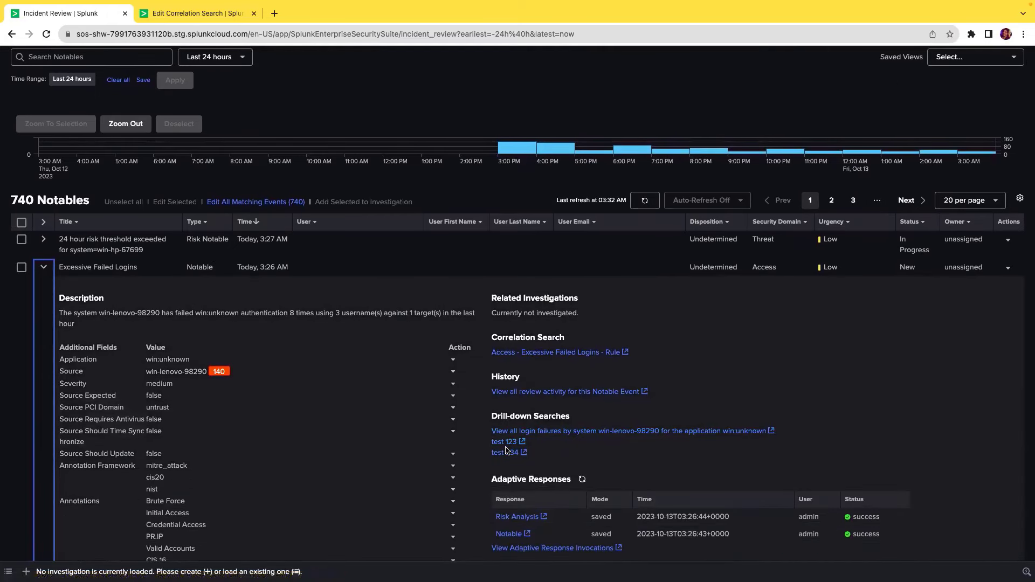
pyautogui.moveTo(505, 452)
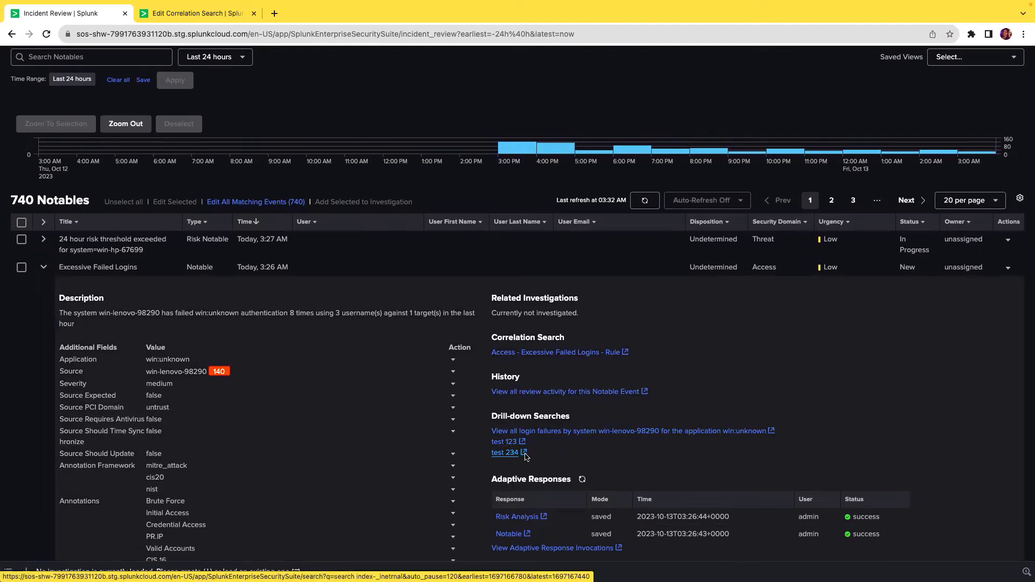
# Run the test 234 drill-down (no events), check the time range picker, and return to Incident Review
pyautogui.click(504, 452)
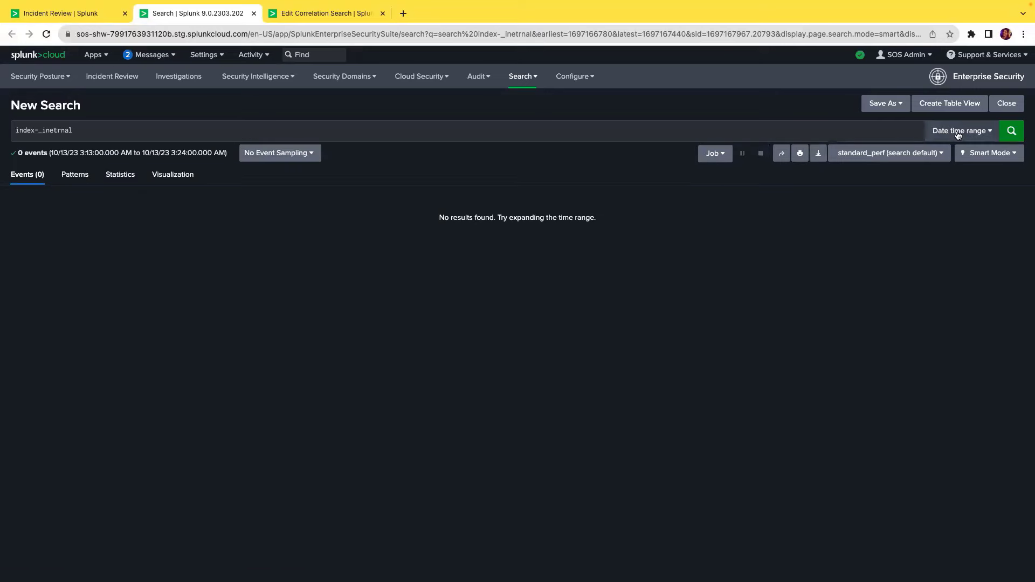
pyautogui.click(958, 130)
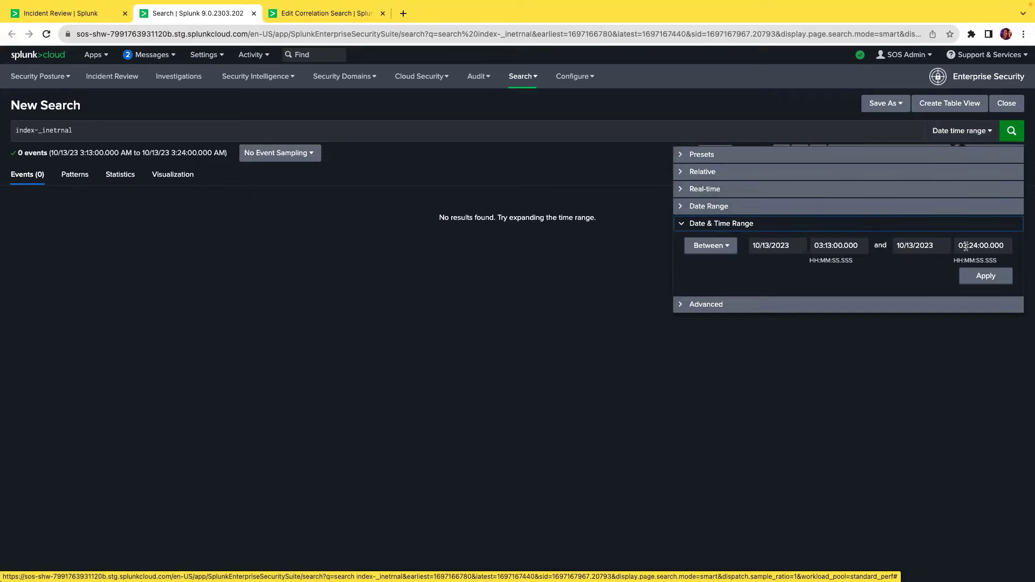
pyautogui.click(330, 131)
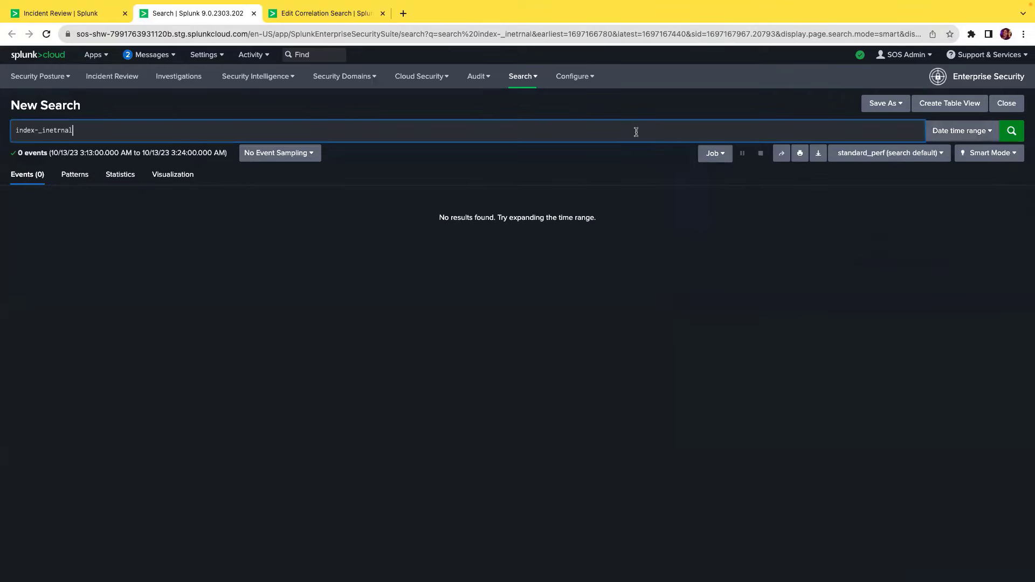
pyautogui.moveTo(277, 99)
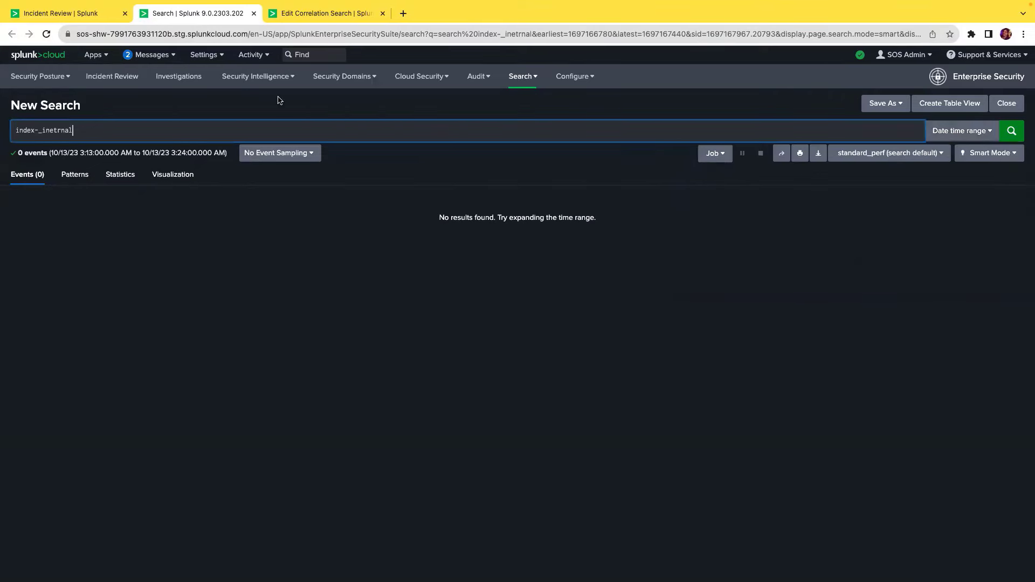
pyautogui.click(63, 13)
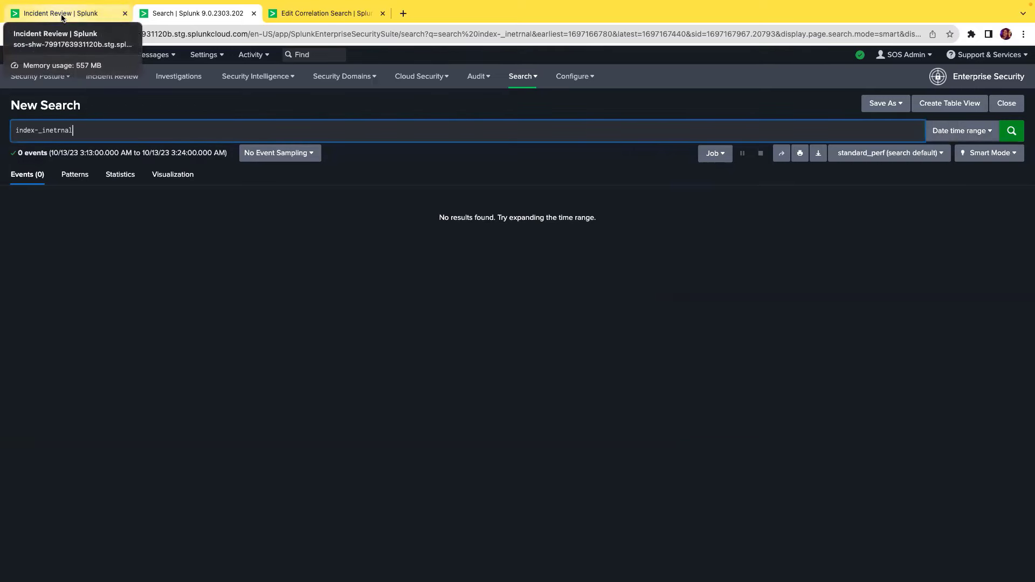
pyautogui.click(63, 13)
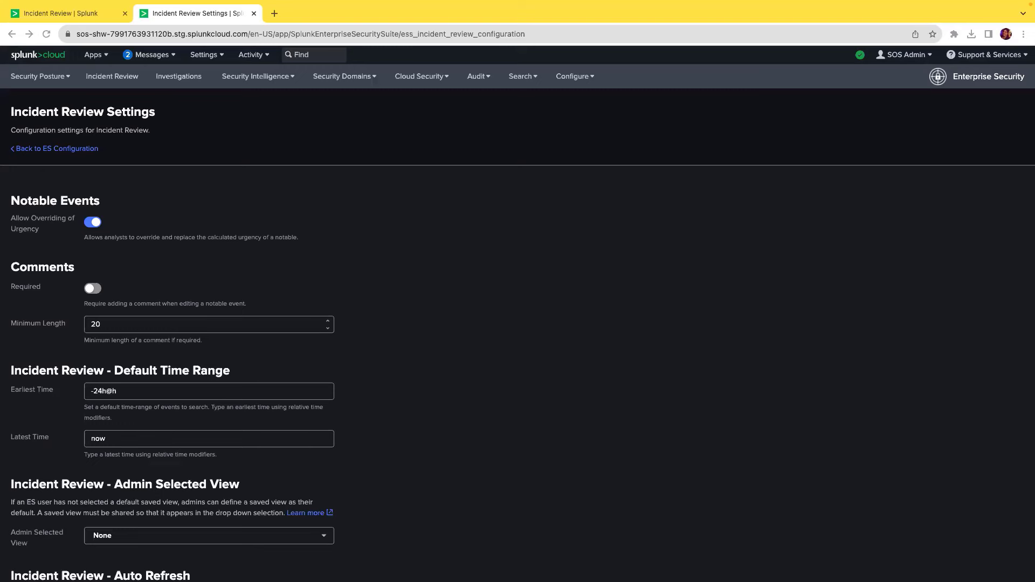
pyautogui.moveTo(167, 162)
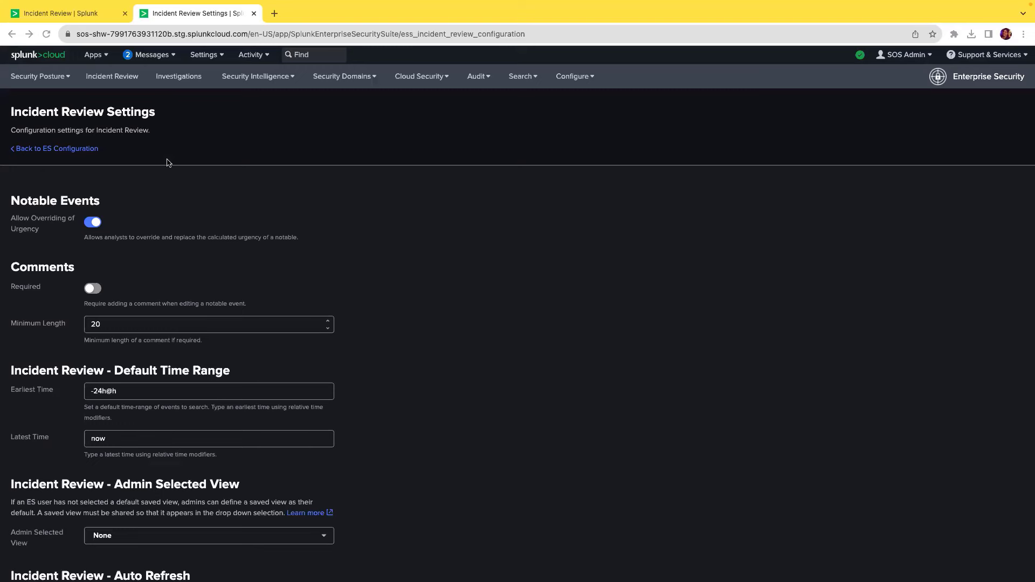
# Scroll the Incident Review Settings page down to the Dispositions section
pyautogui.scroll(-3)
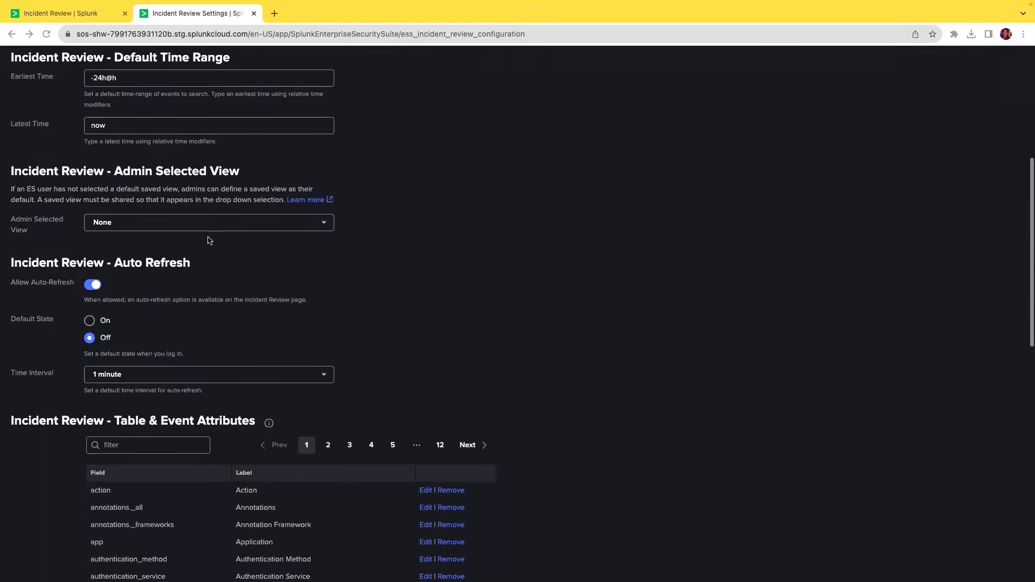
pyautogui.scroll(-3)
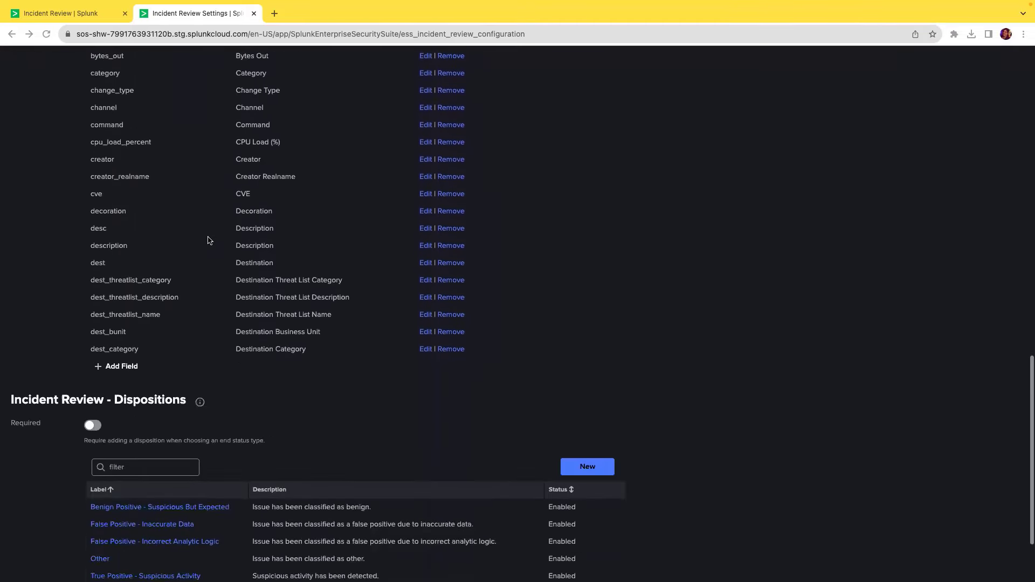
pyautogui.scroll(-3)
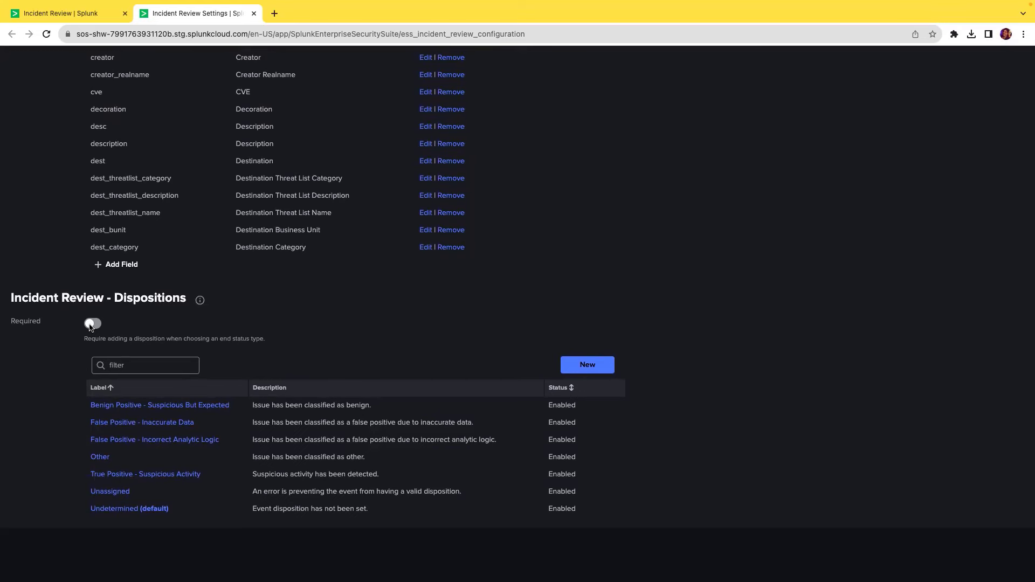
# Switch Dispositions Required on, return to Incident Review and select all 20 notables
pyautogui.click(92, 323)
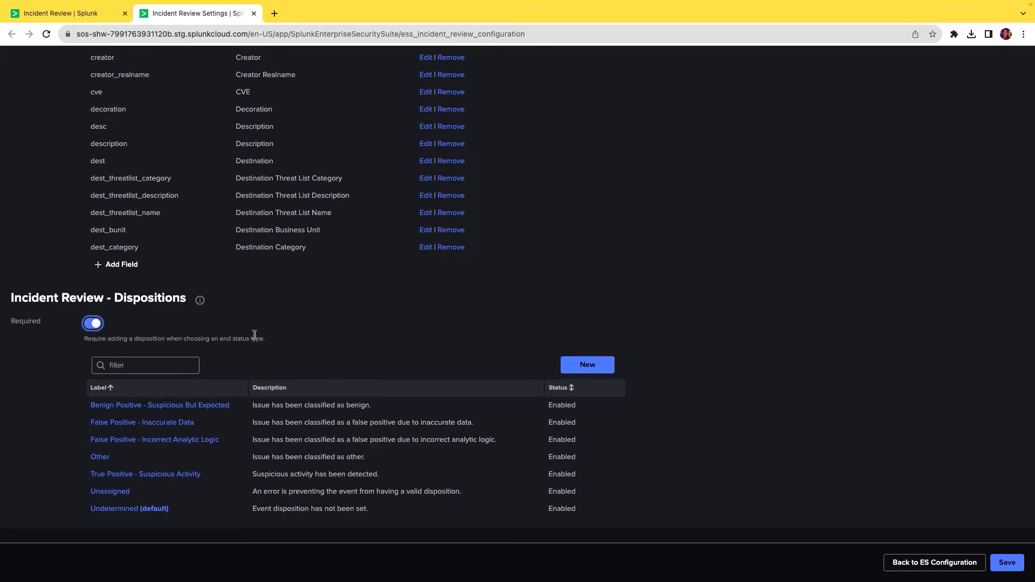
pyautogui.moveTo(1024, 538)
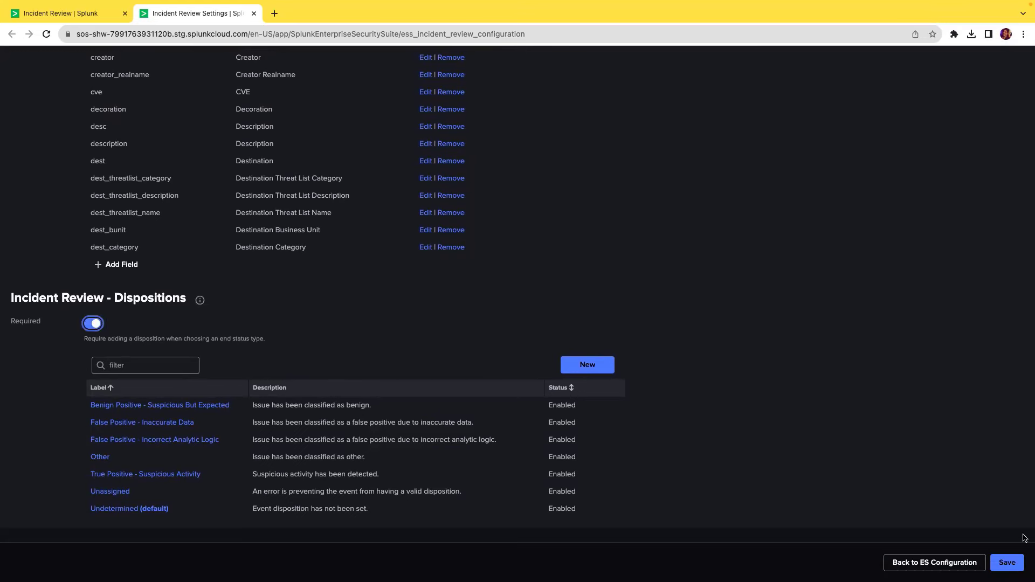
pyautogui.moveTo(386, 268)
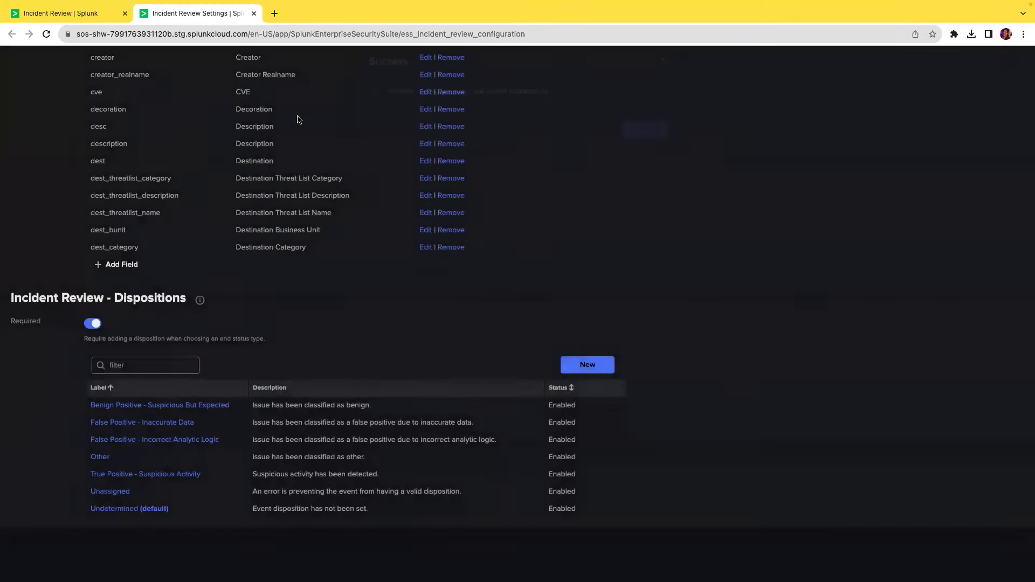
pyautogui.click(63, 12)
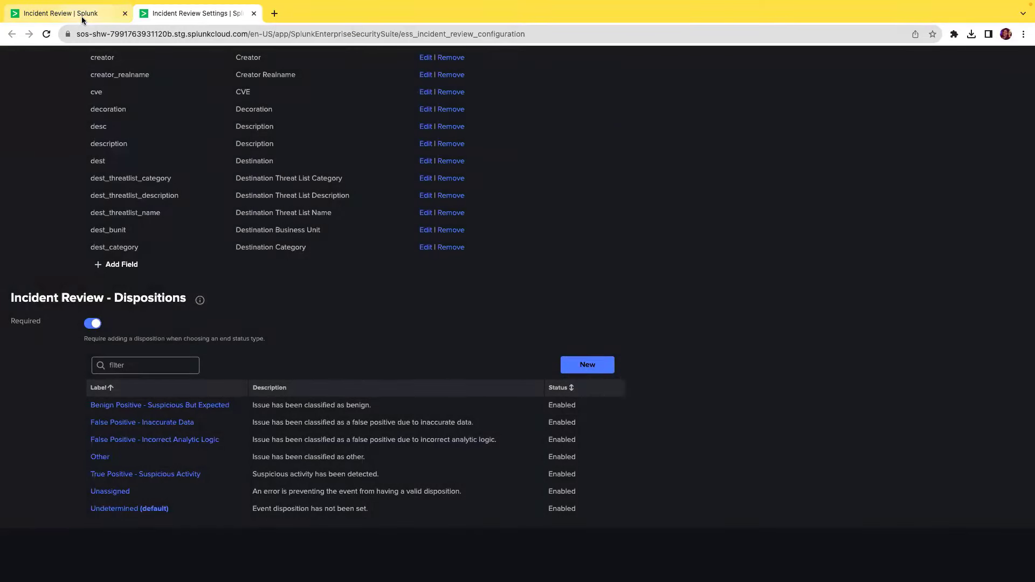
pyautogui.click(62, 12)
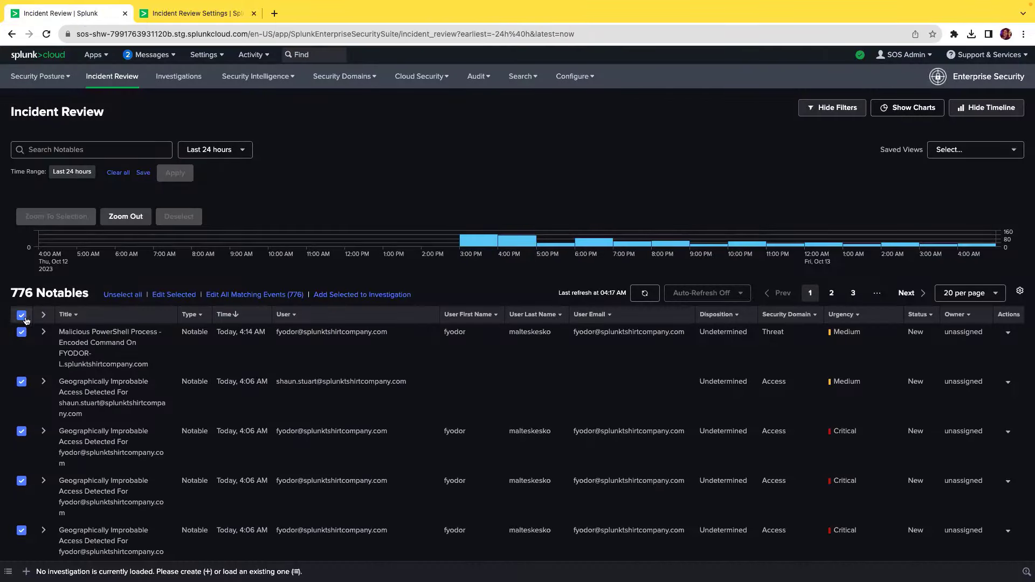
pyautogui.click(22, 315)
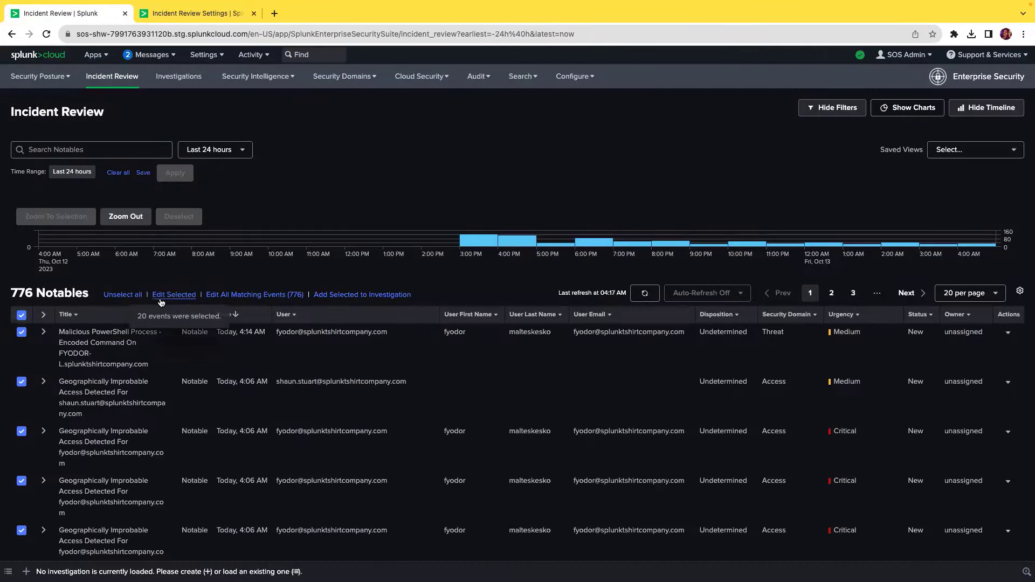
# Bulk-edit the selected notables to status Closed, urgency Medium, owner SOS Admin with comment 'closing'
pyautogui.click(174, 294)
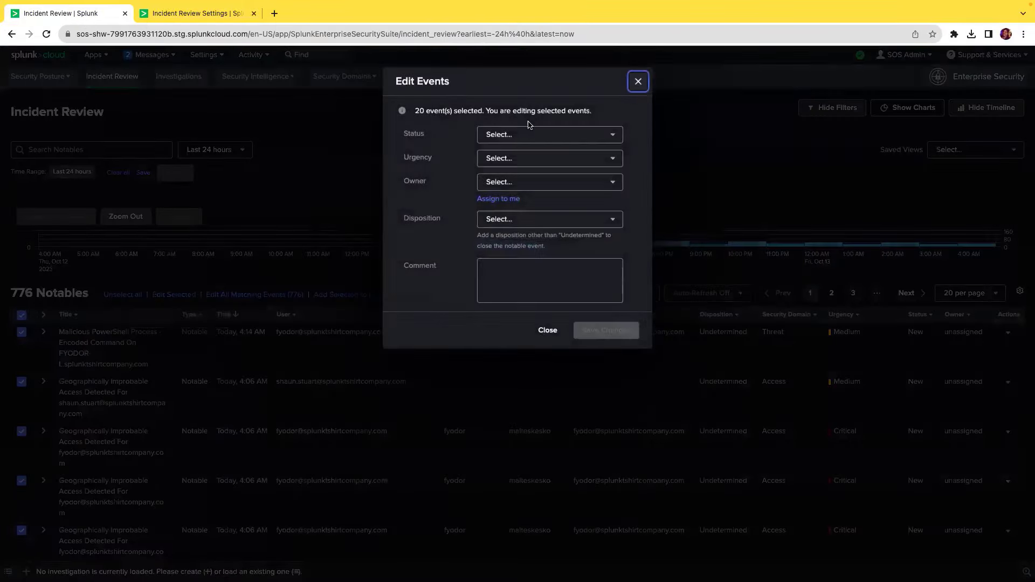
pyautogui.click(548, 133)
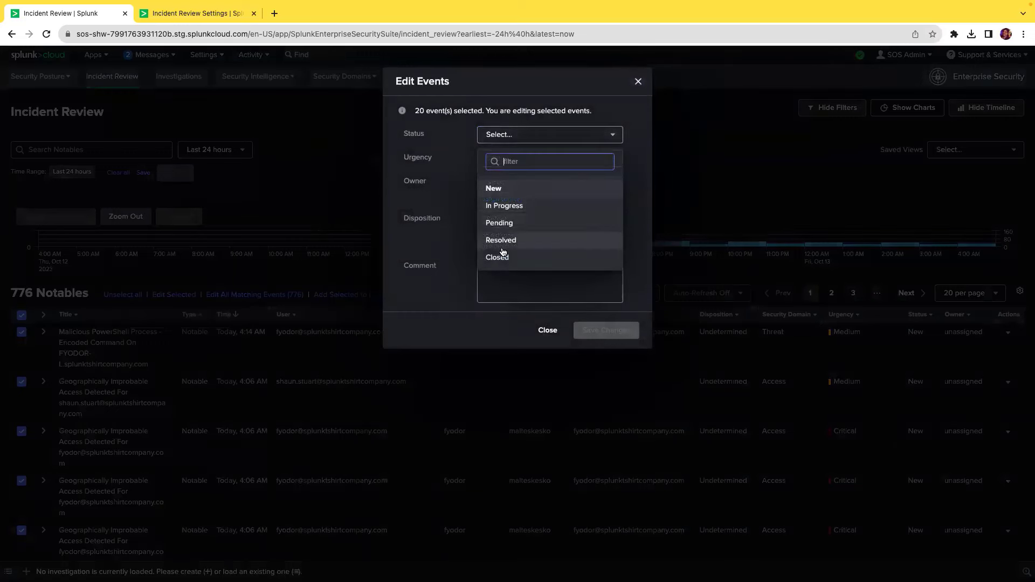
pyautogui.click(497, 256)
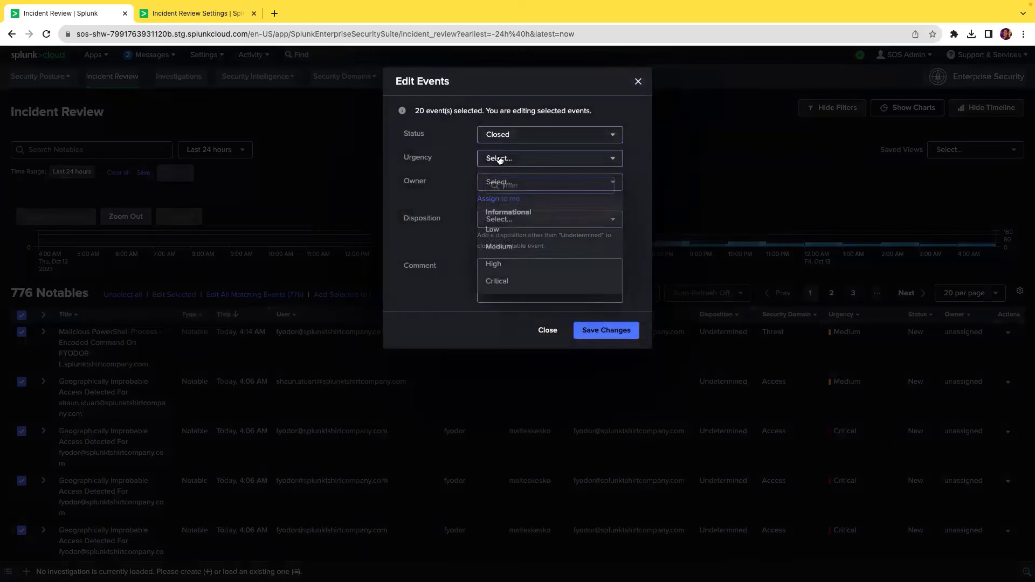
pyautogui.click(499, 246)
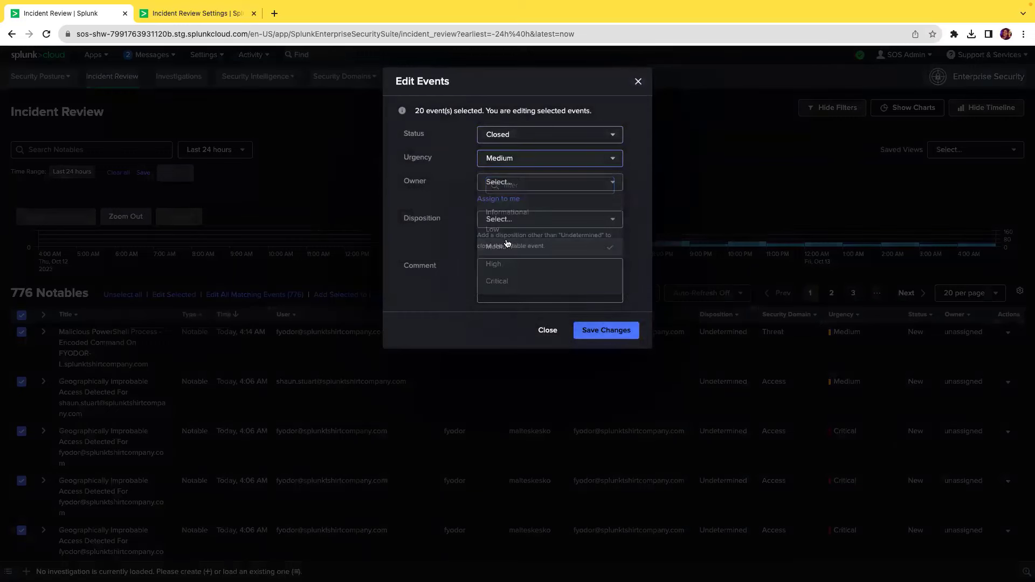
pyautogui.click(548, 182)
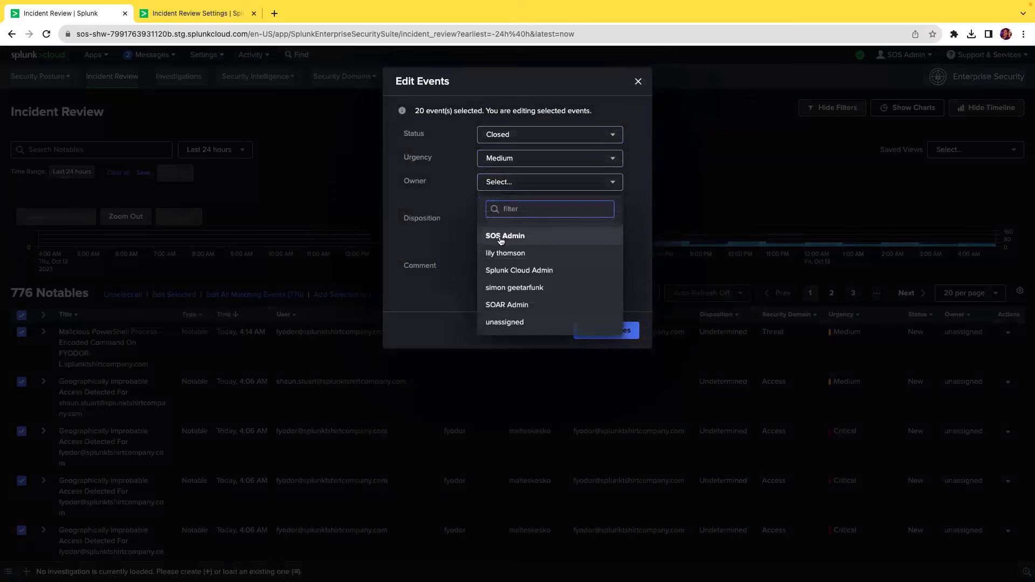
pyautogui.click(505, 236)
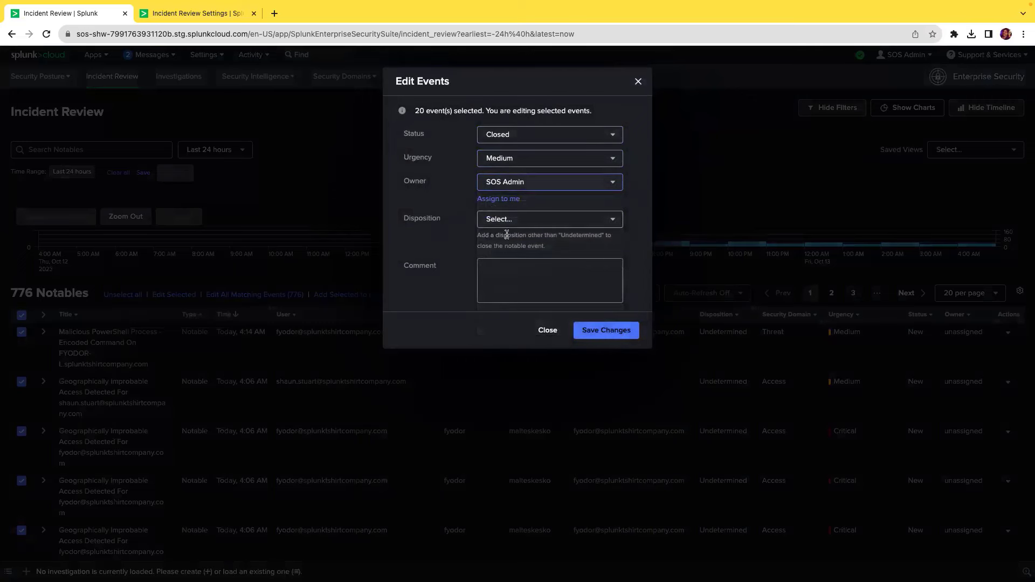
pyautogui.click(549, 280)
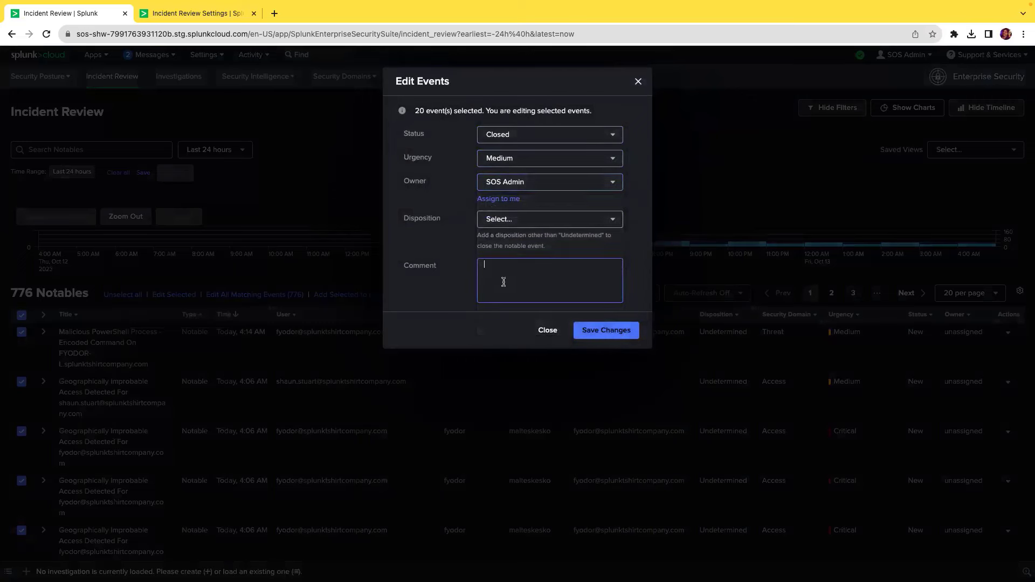
pyautogui.write('closing')
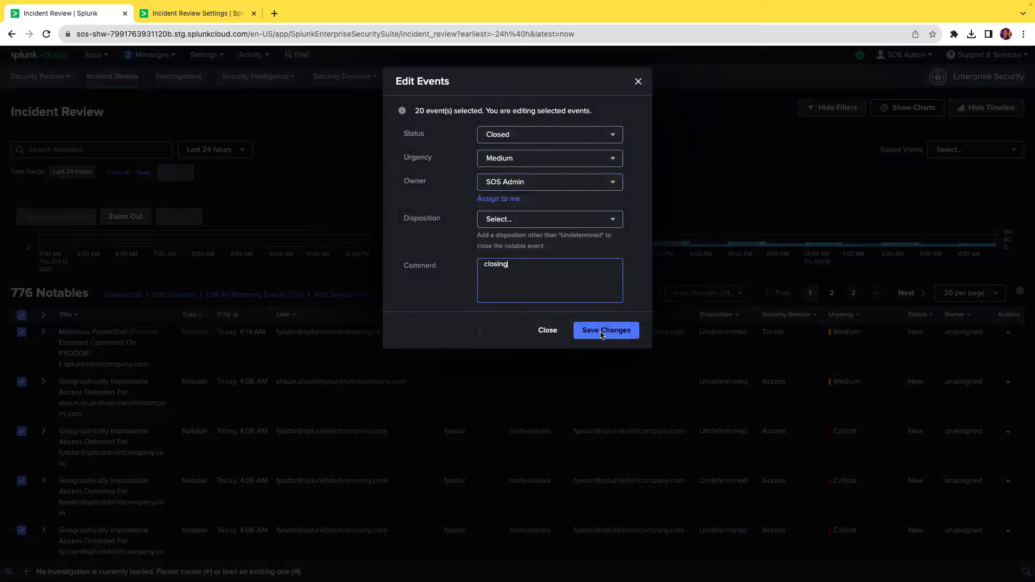
# Set disposition False Positive - Incorrect Analytic Logic and save closing the 20 notables
pyautogui.click(604, 330)
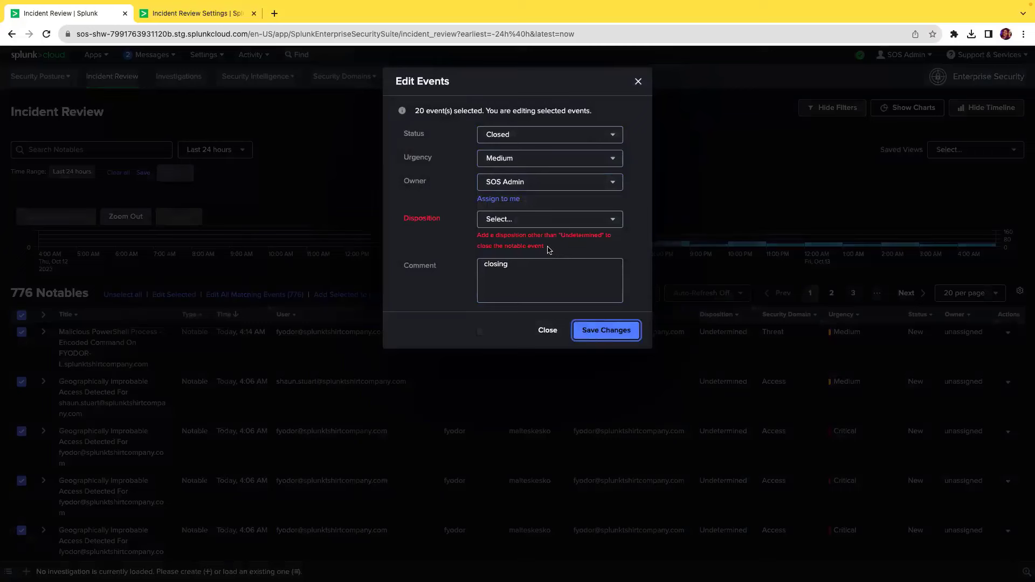
pyautogui.moveTo(568, 243)
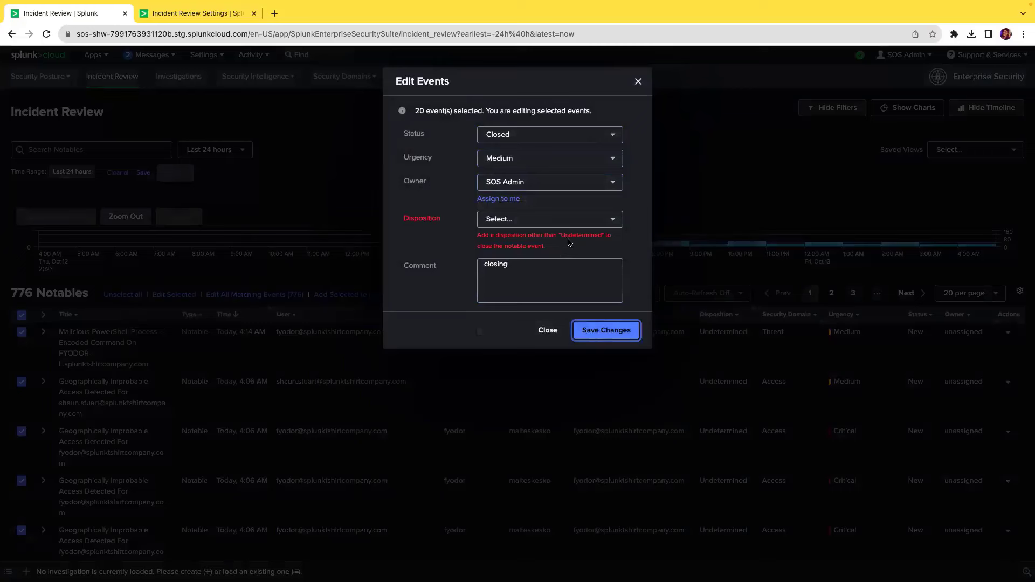
pyautogui.moveTo(597, 246)
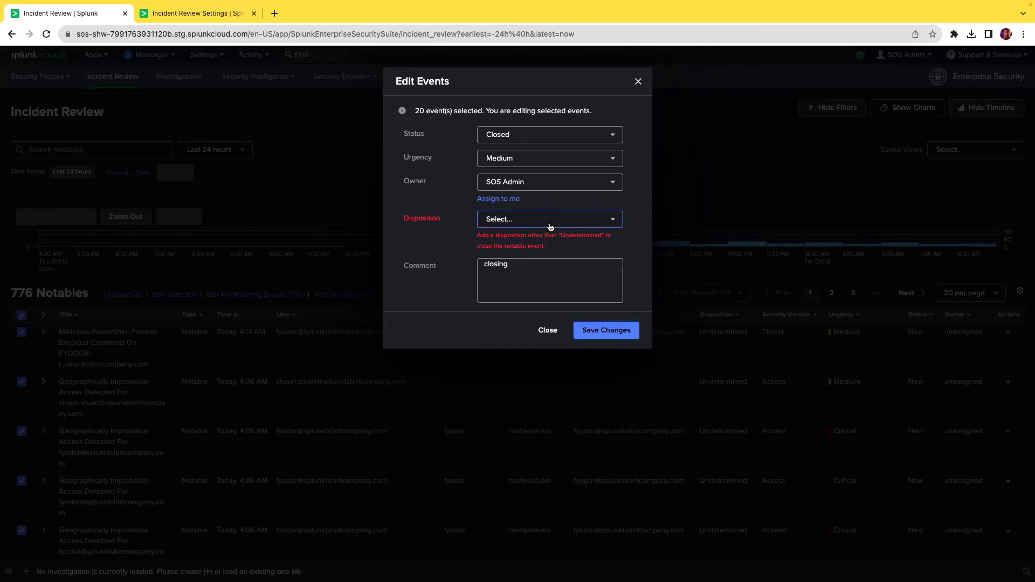
pyautogui.click(548, 219)
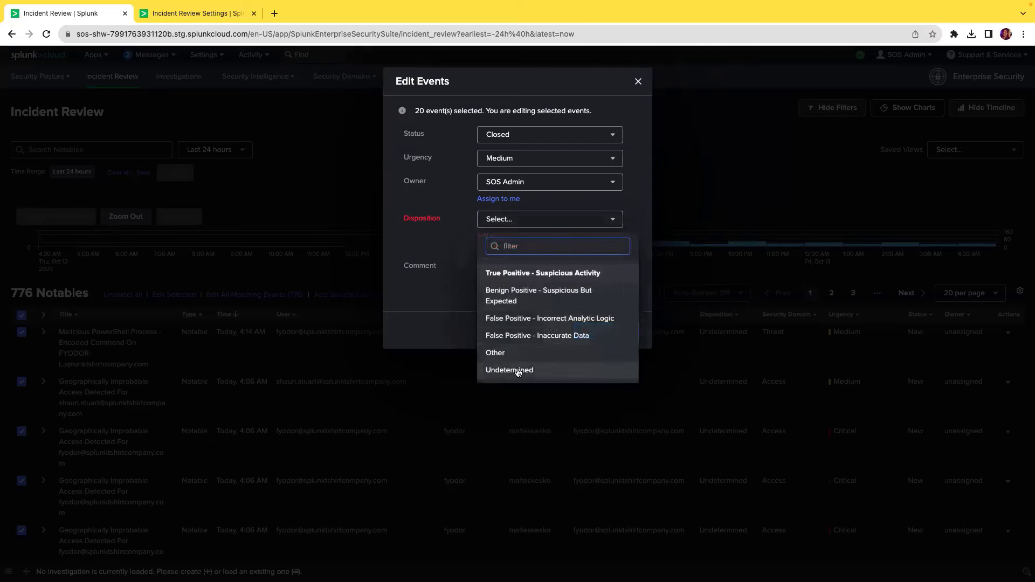
pyautogui.moveTo(540, 258)
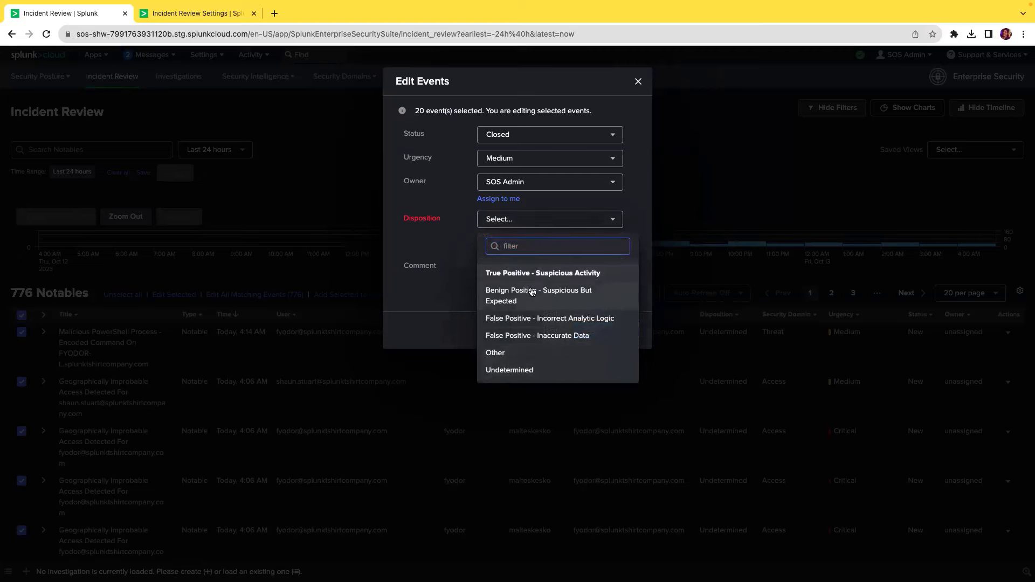
pyautogui.click(549, 321)
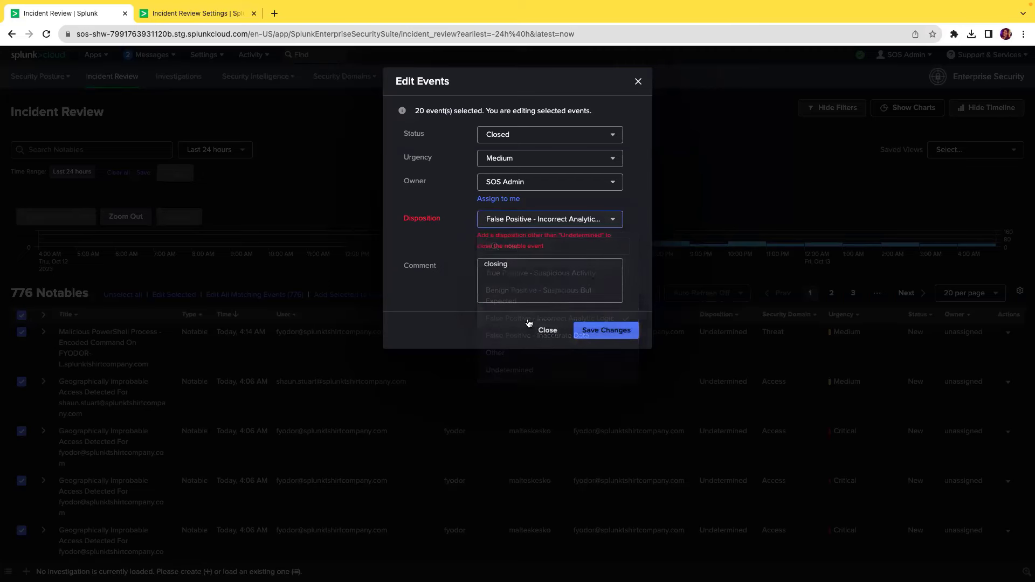
pyautogui.click(550, 219)
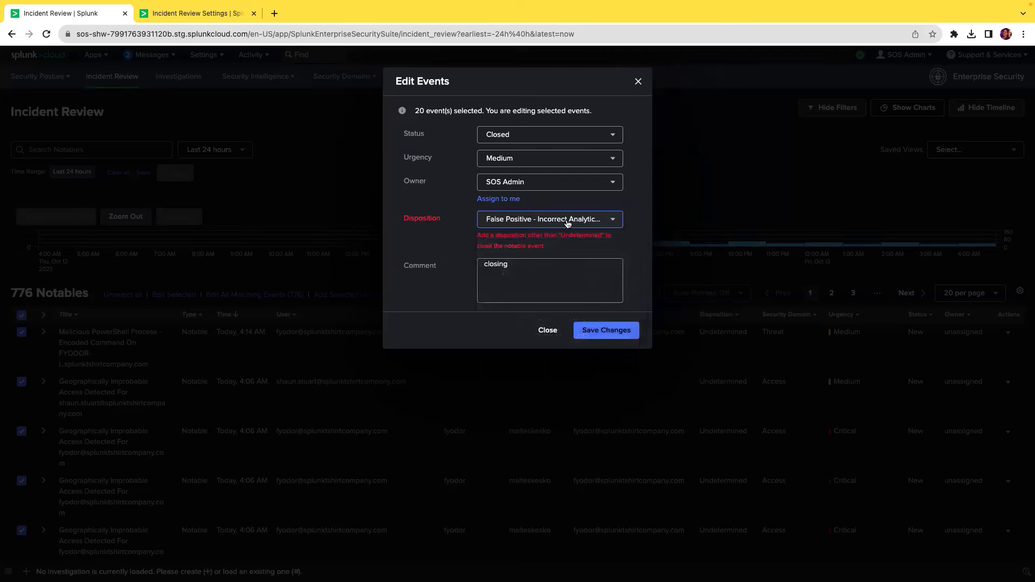
pyautogui.click(603, 329)
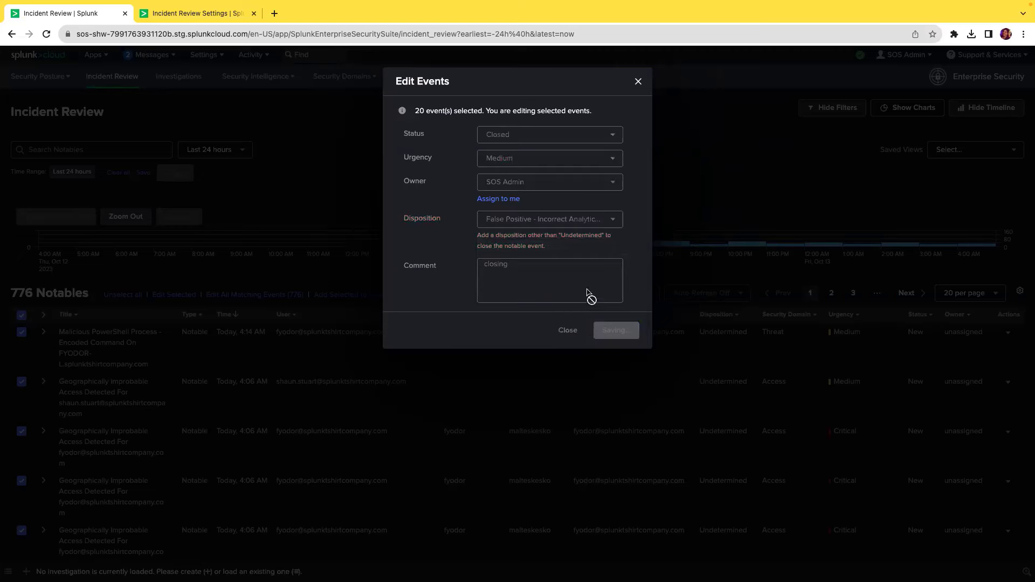
pyautogui.click(613, 330)
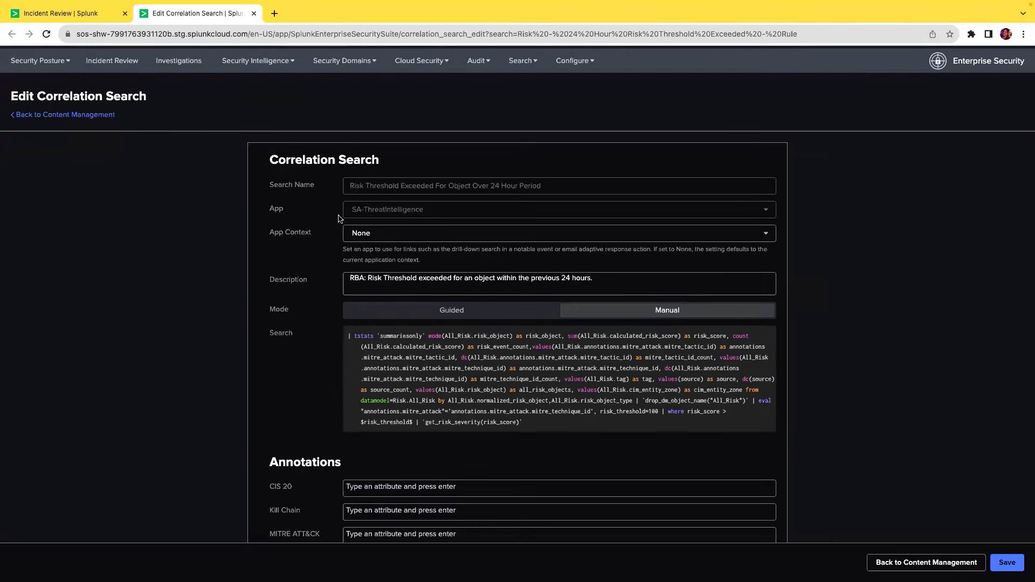
# Scroll to the Notable action's Next Steps and list the insertable adaptive response actions
pyautogui.scroll(-3)
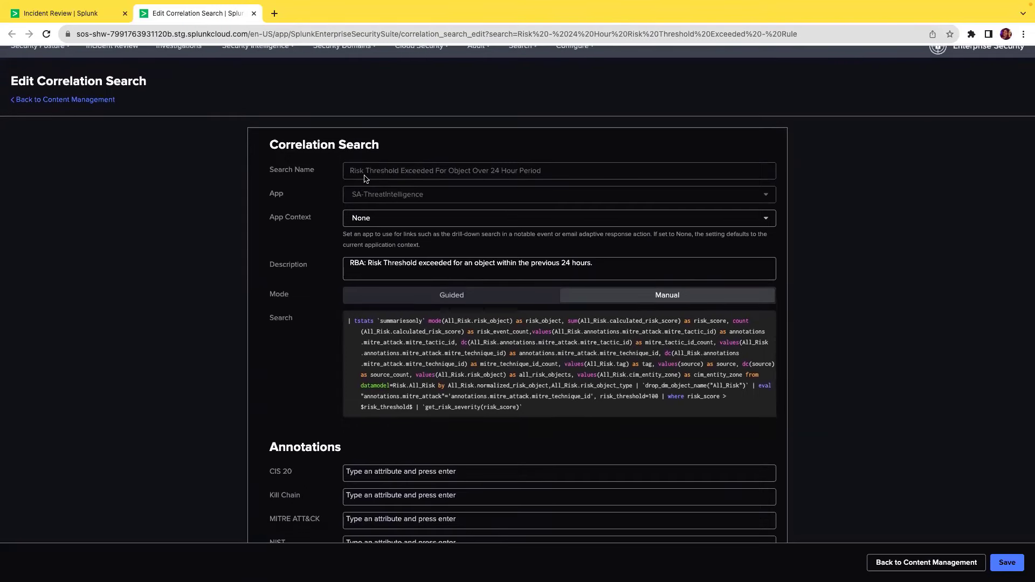
pyautogui.scroll(-3)
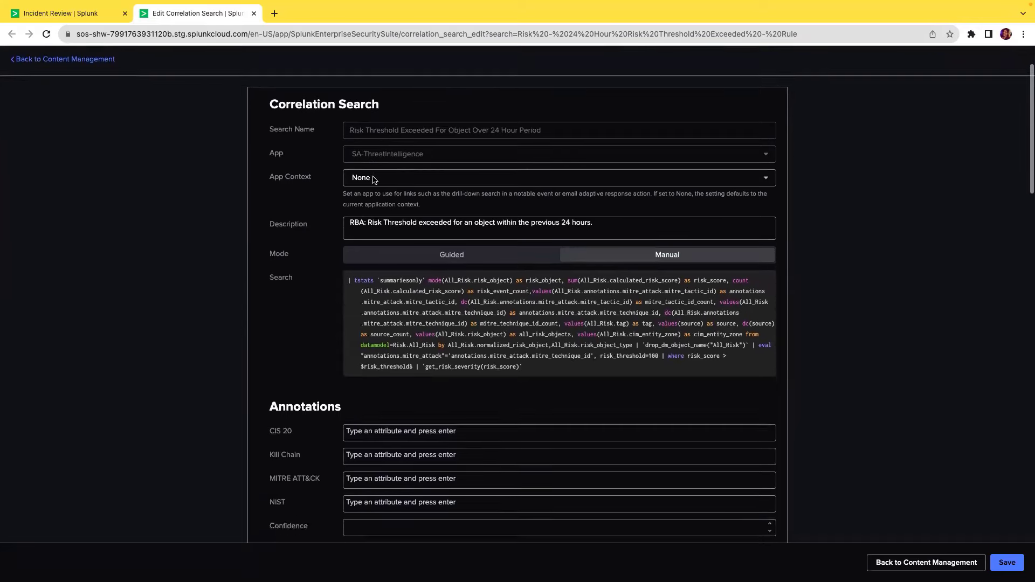
pyautogui.scroll(-3)
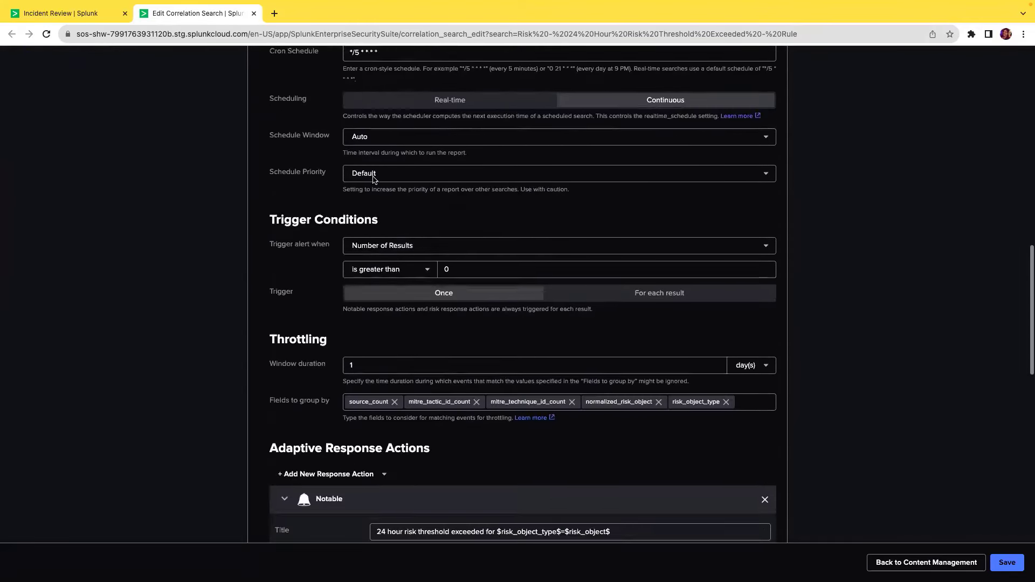
pyautogui.scroll(-3)
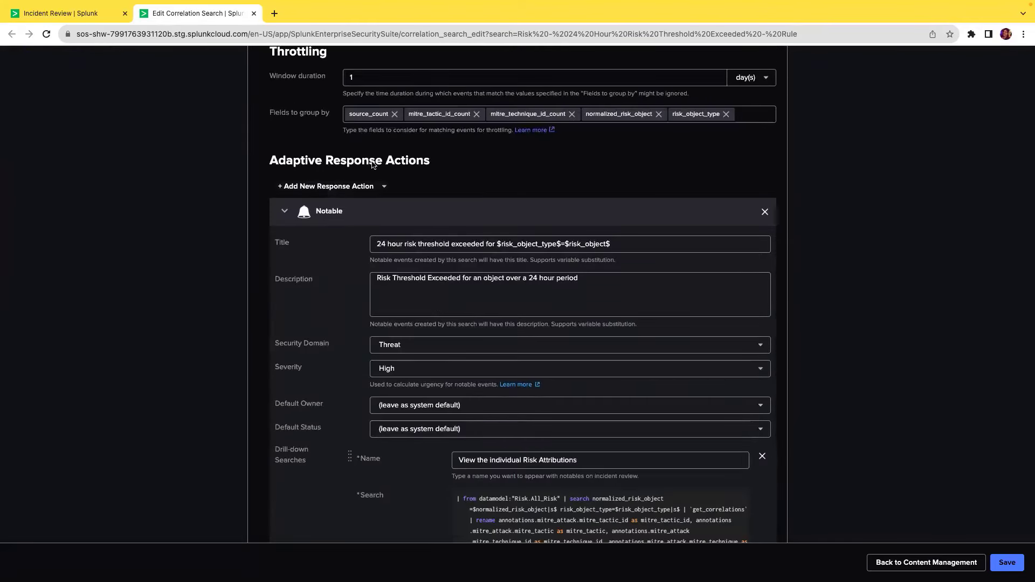
pyautogui.scroll(-3)
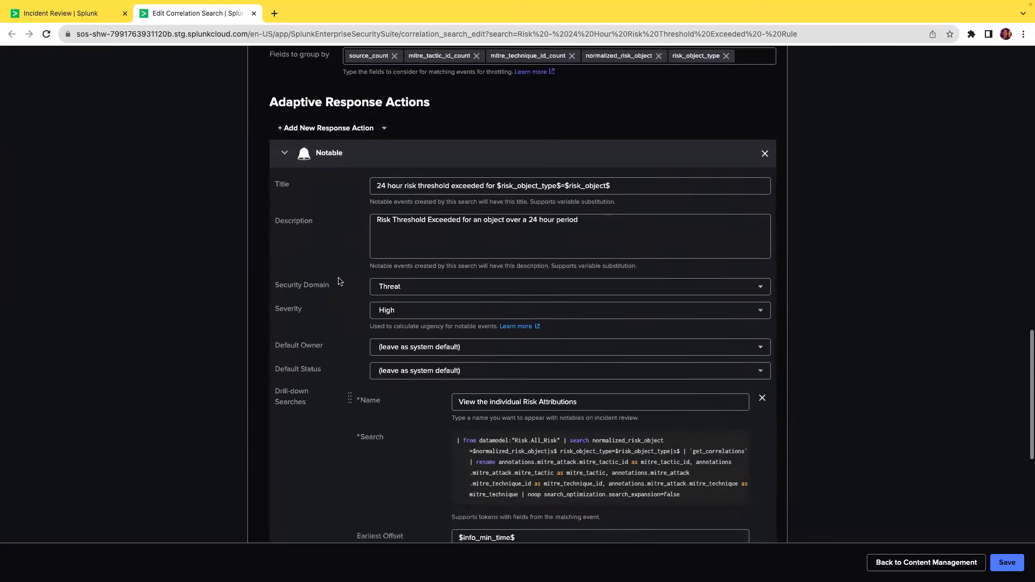
pyautogui.scroll(-3)
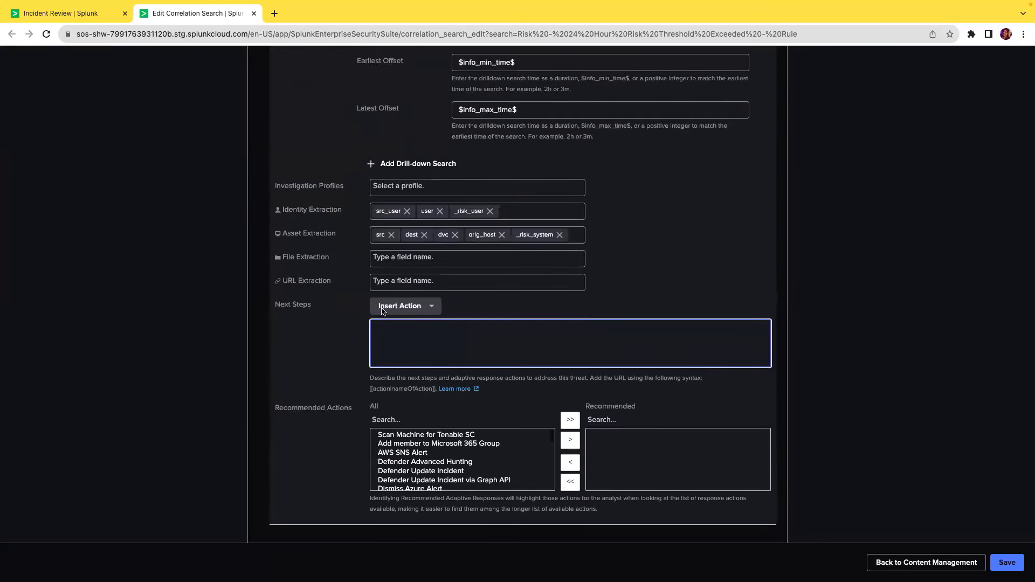
pyautogui.click(404, 305)
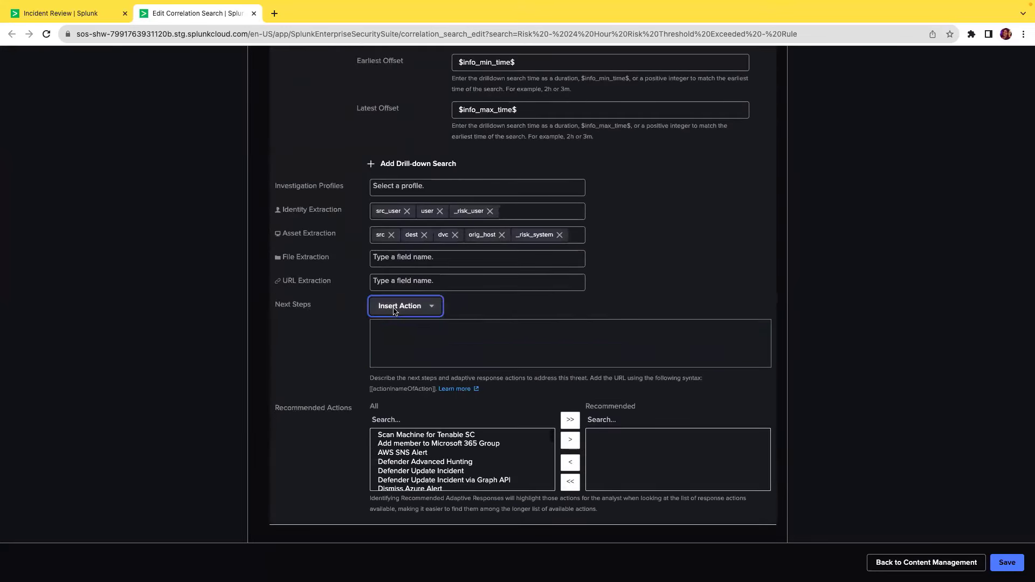
pyautogui.click(405, 305)
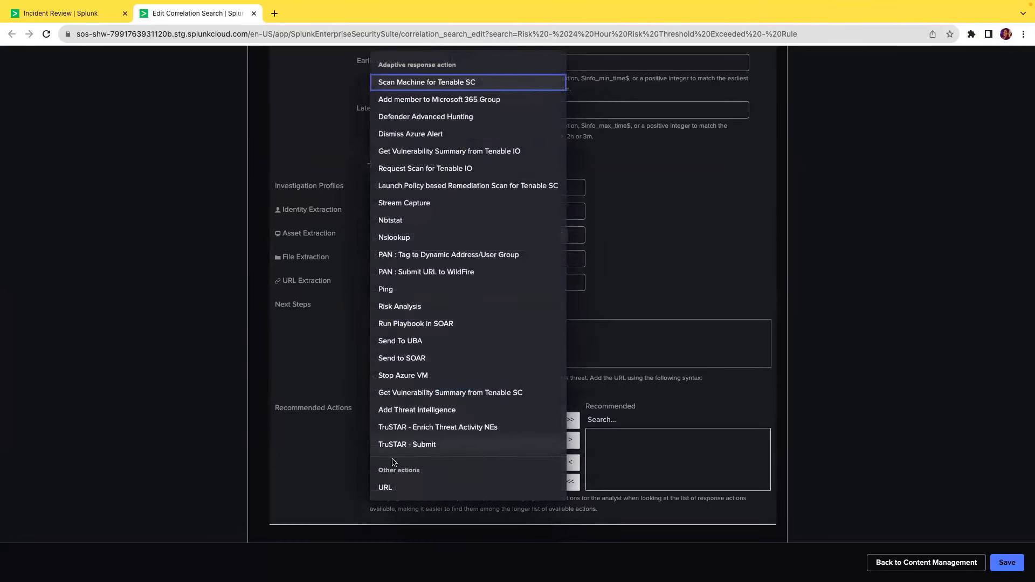
pyautogui.moveTo(385, 487)
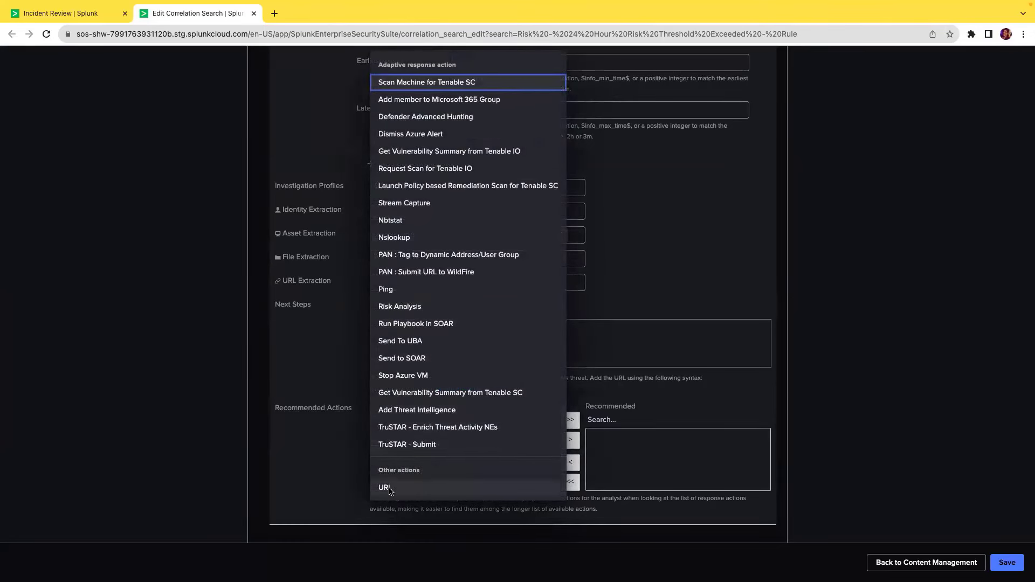
# Insert a URL next-step action with display name 'Splunk' pointing to splunk.com
pyautogui.click(384, 487)
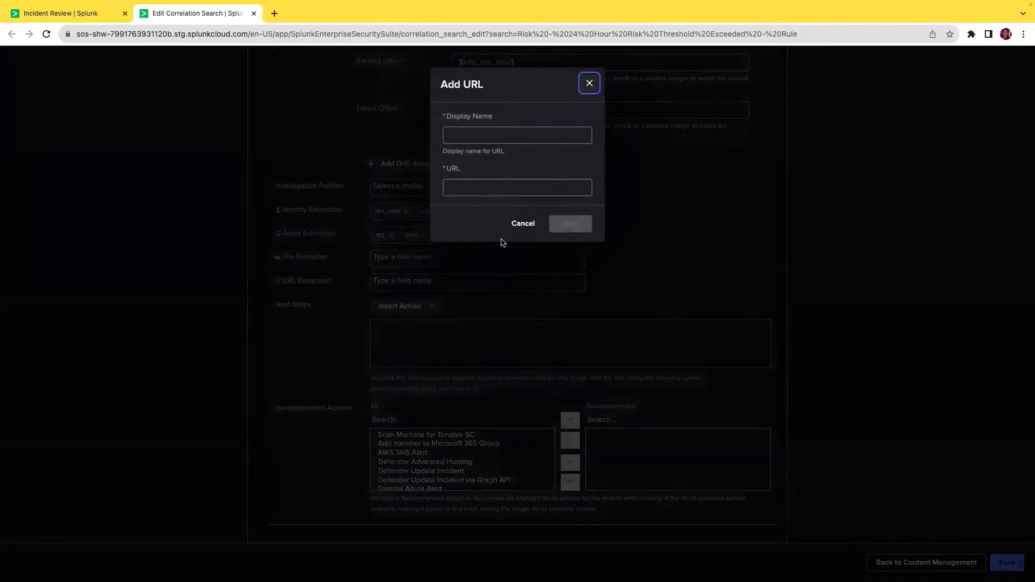
pyautogui.write('Splunk')
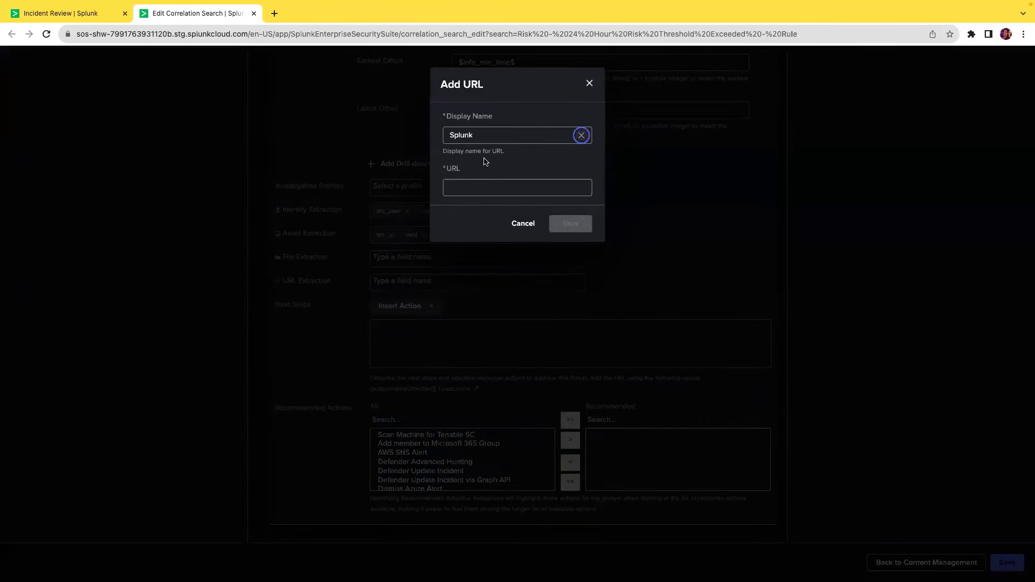
pyautogui.write('splunk.')
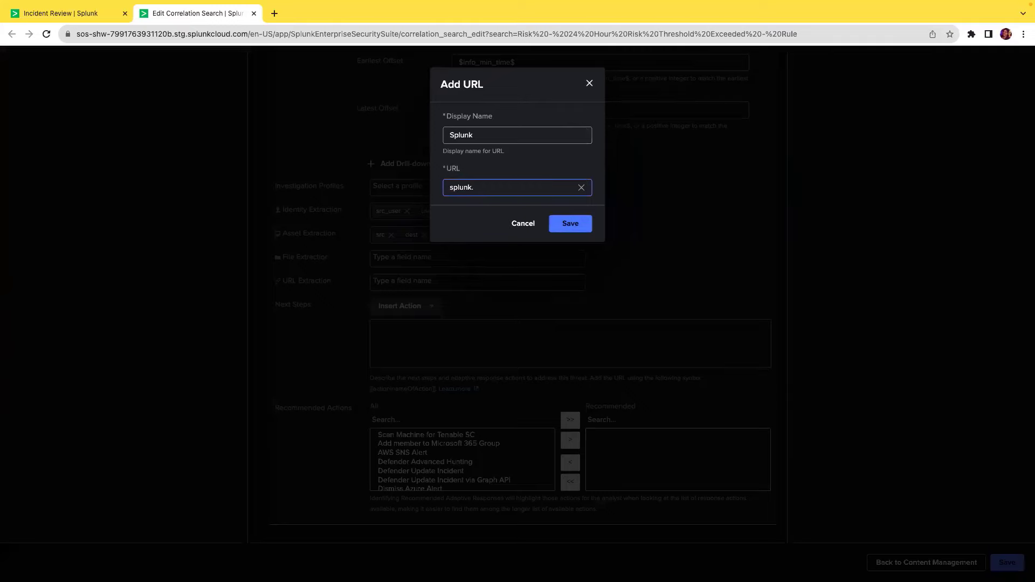
pyautogui.write('com')
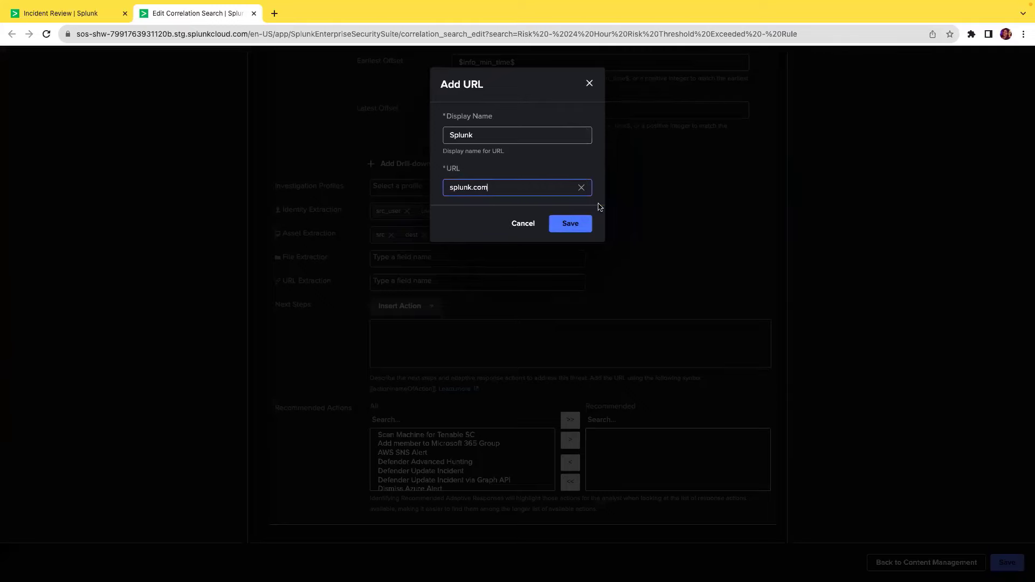
pyautogui.click(569, 224)
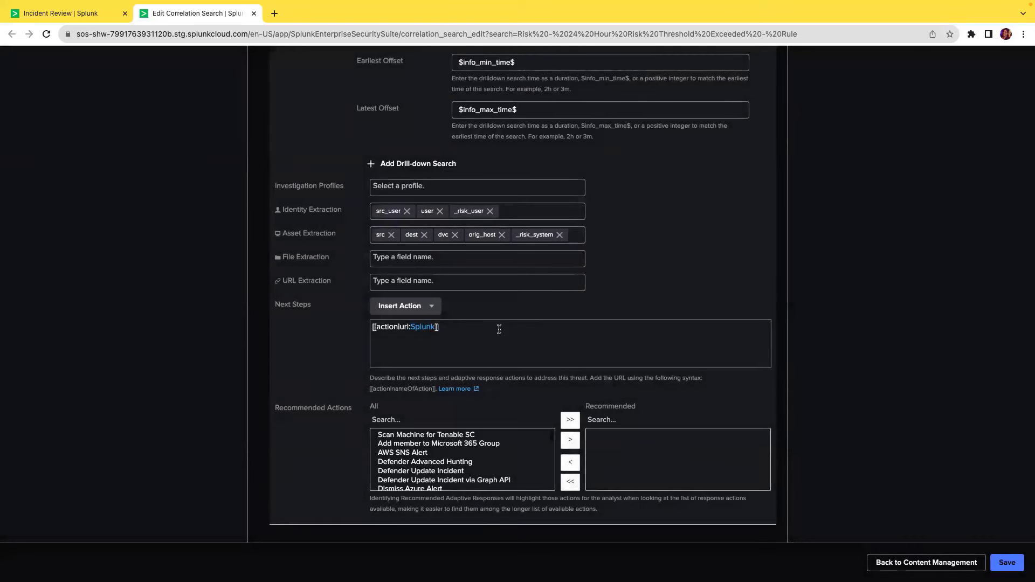
# Append 'is where you will find more details' after the Splunk link, save the search, and return to Incident Review
pyautogui.click(498, 342)
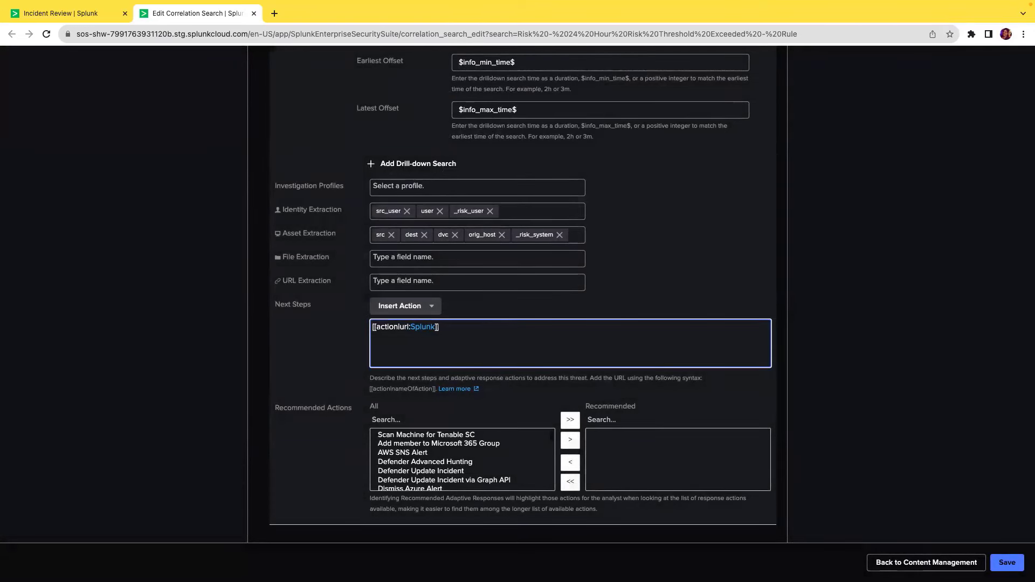
pyautogui.write('is where you will find more details')
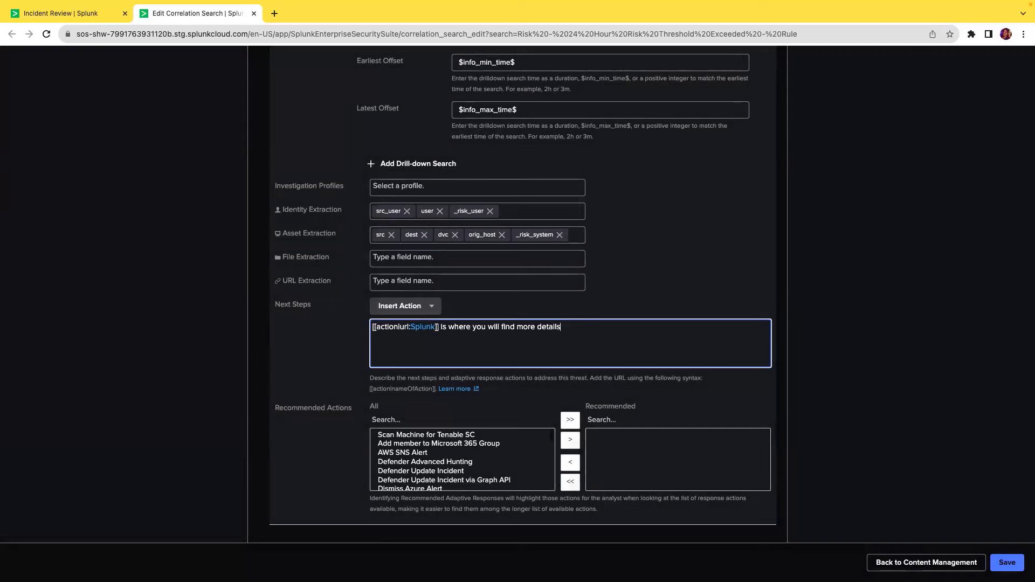
pyautogui.click(1006, 563)
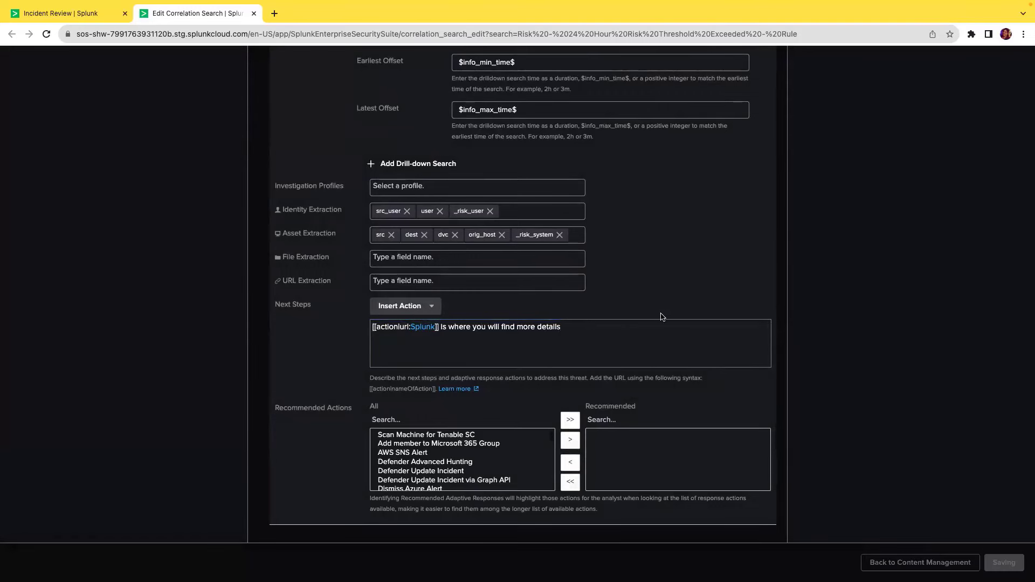
pyautogui.click(1003, 563)
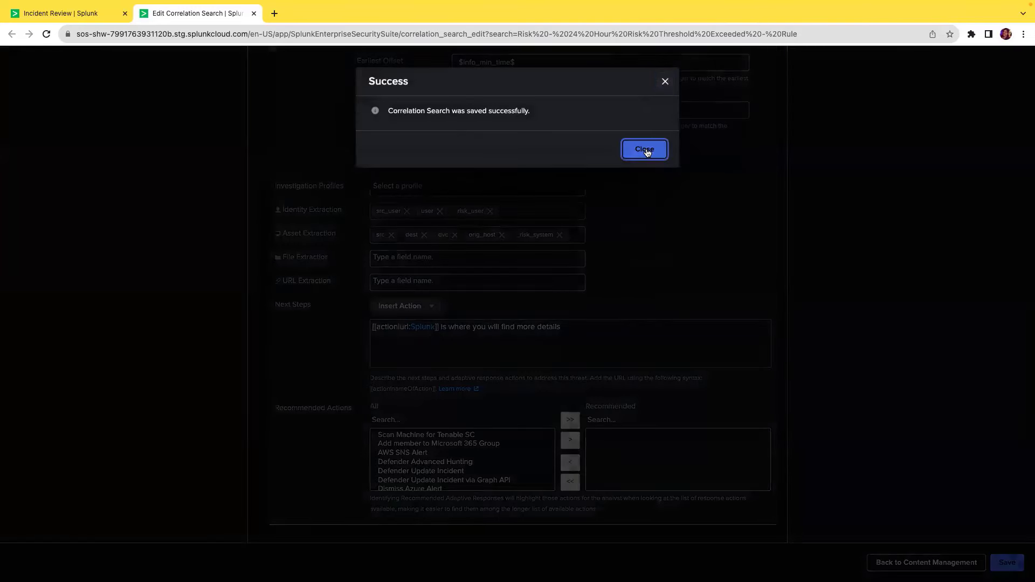
pyautogui.click(644, 149)
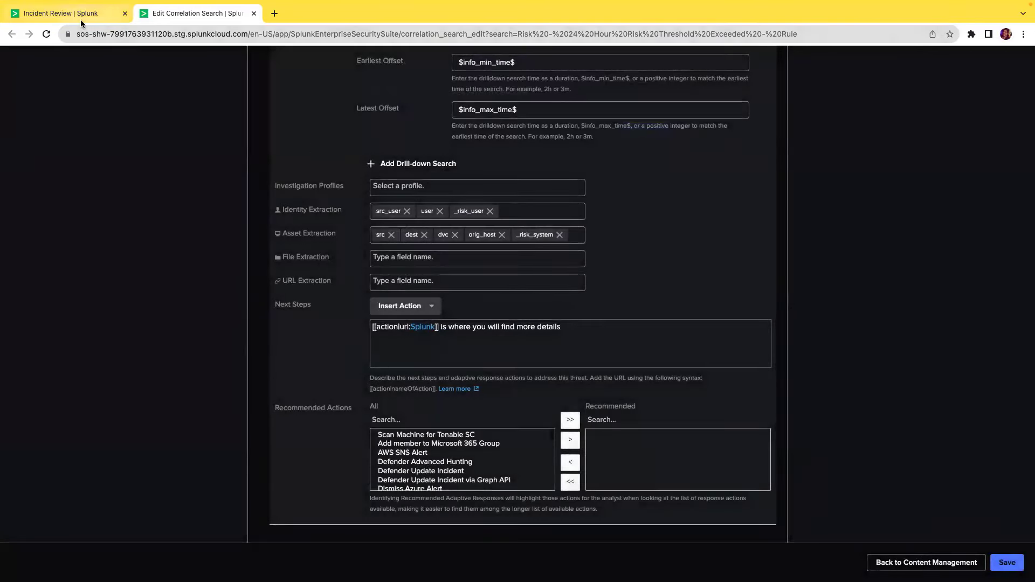
pyautogui.click(63, 13)
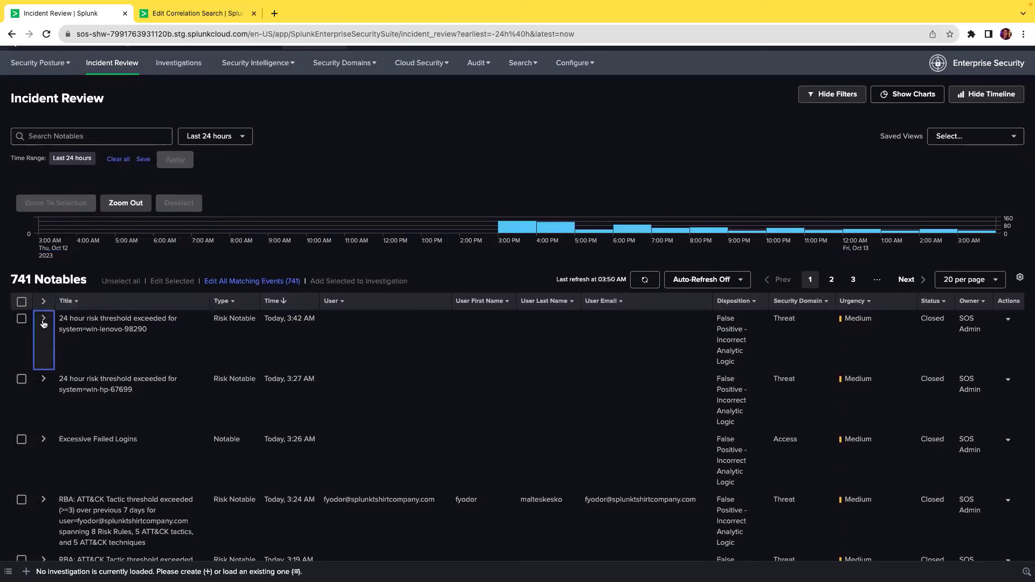
pyautogui.moveTo(43, 324)
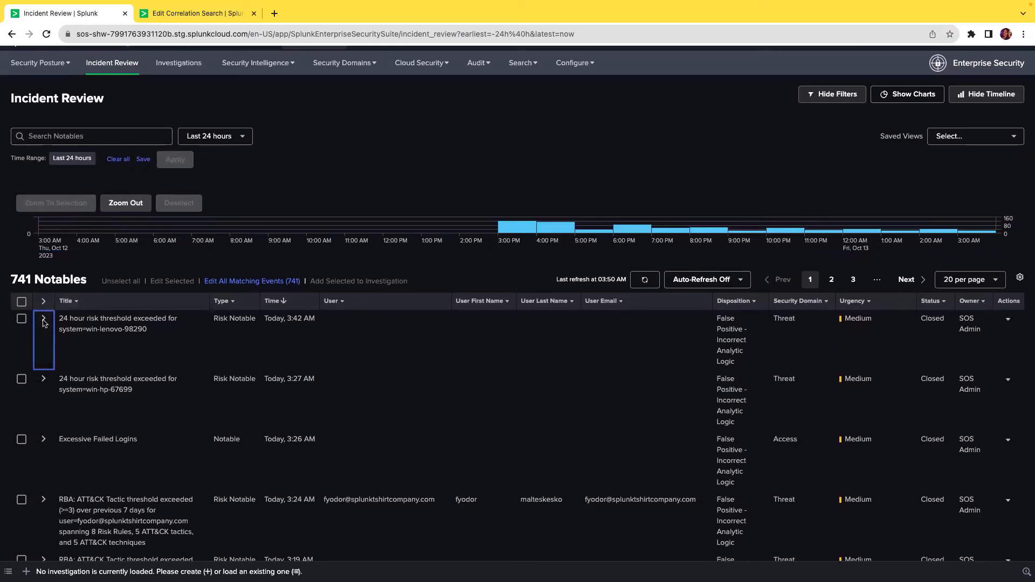
# Expand the win-lenovo-98290 notable's details down to Next Steps and follow the Splunk link
pyautogui.click(43, 320)
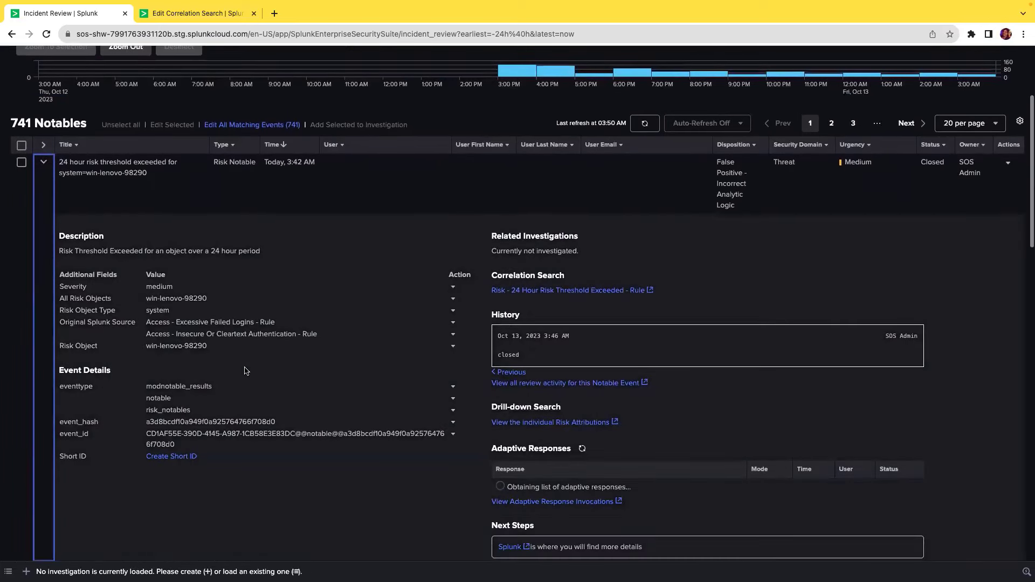
pyautogui.scroll(-3)
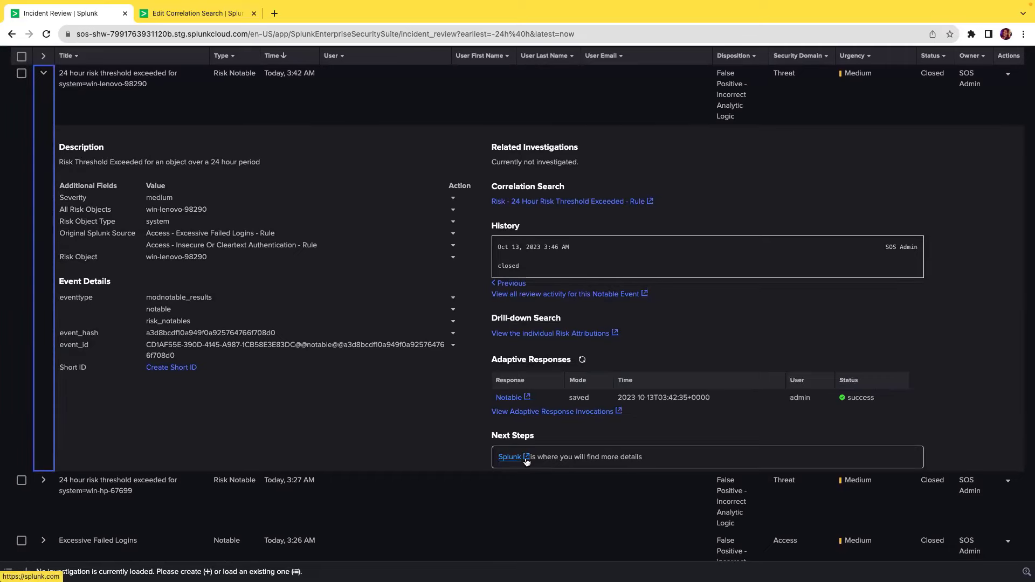
pyautogui.click(508, 457)
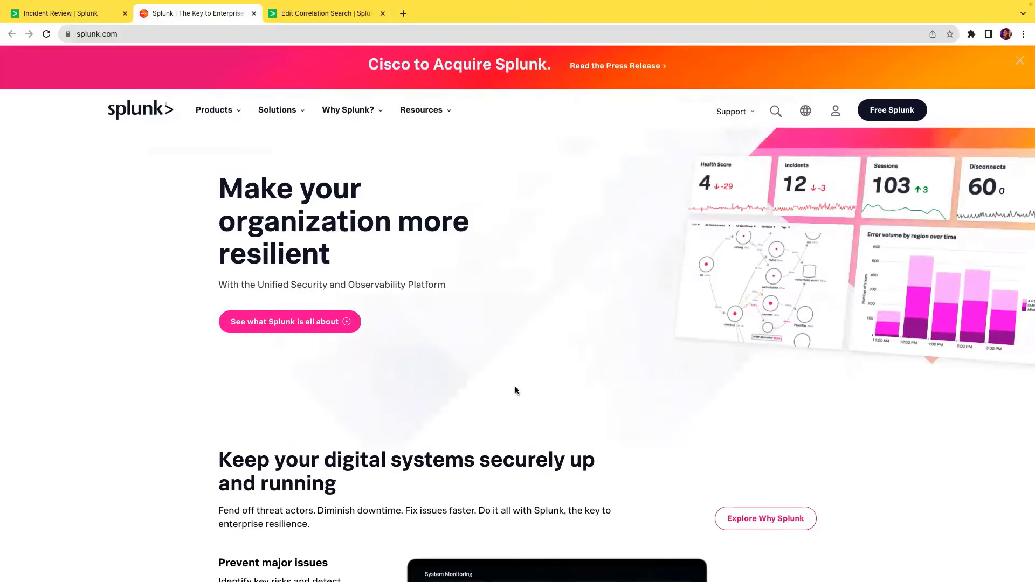
pyautogui.moveTo(180, 90)
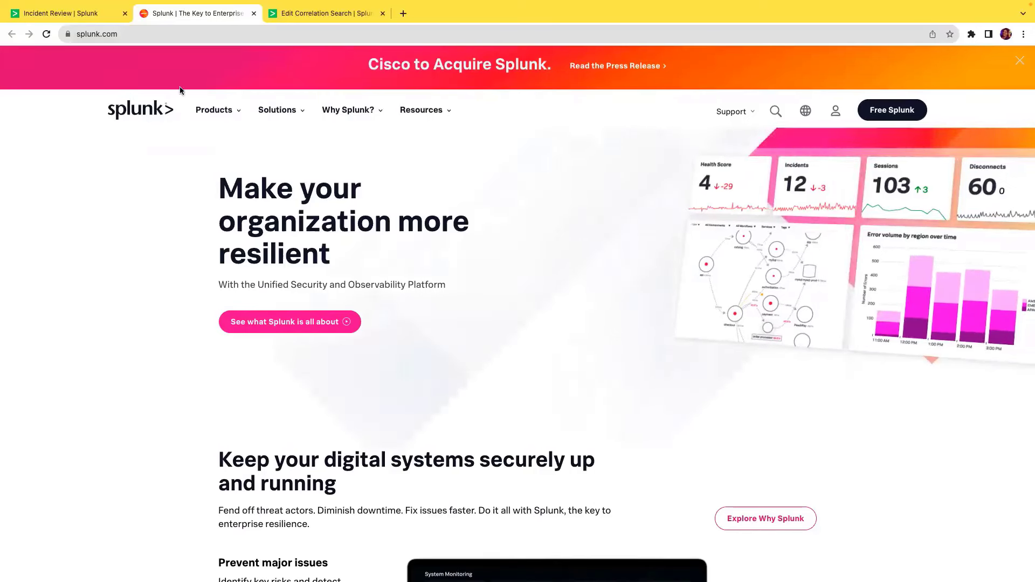
pyautogui.moveTo(62, 13)
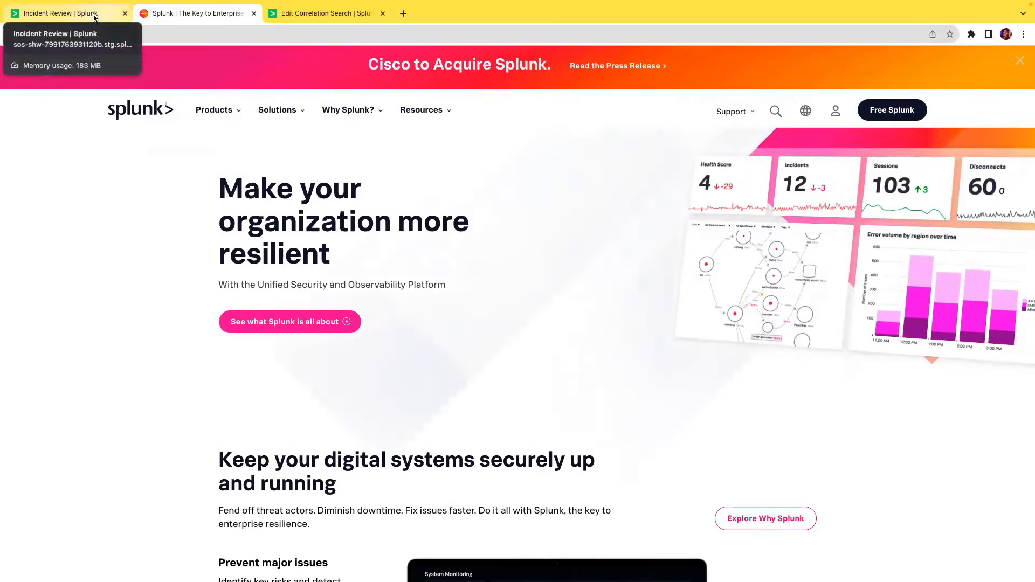
# Return from splunk.com to the Incident Review tab with the notable still expanded
pyautogui.click(65, 13)
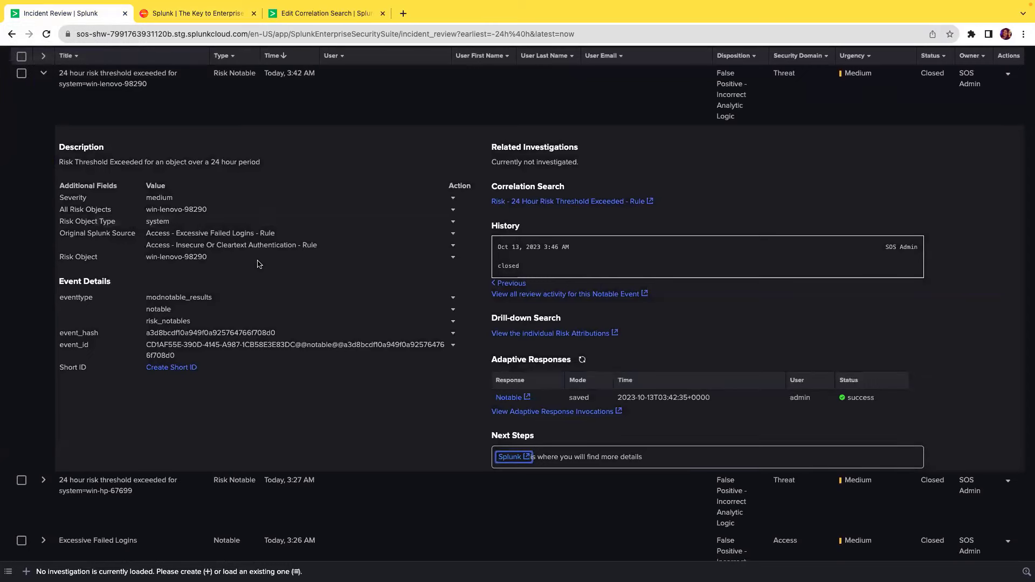